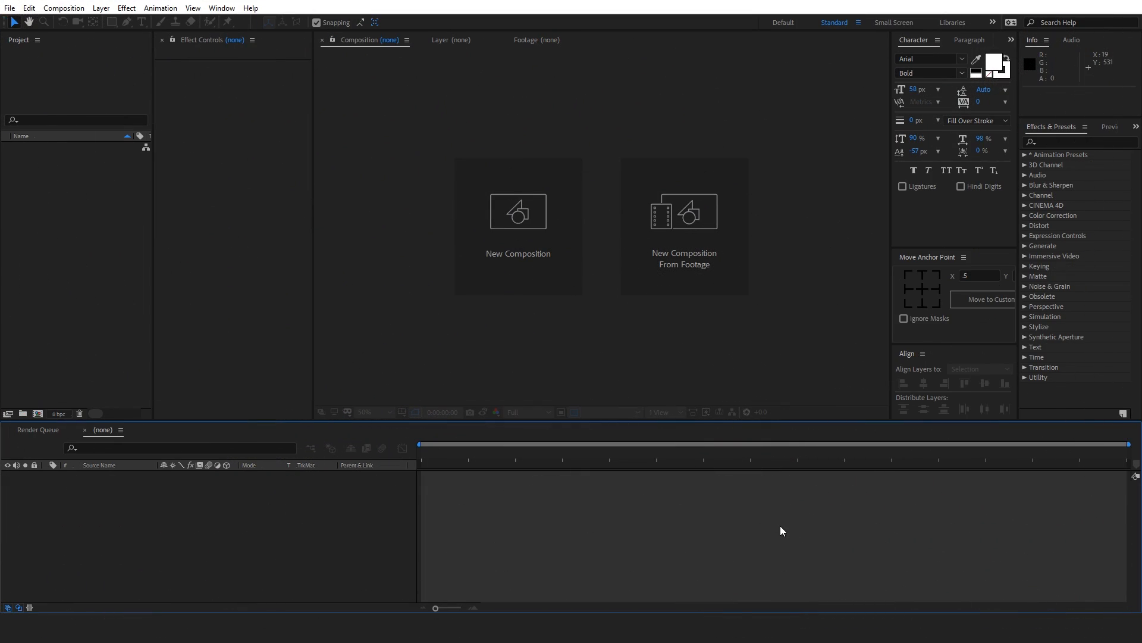
mouse_move(539, 335)
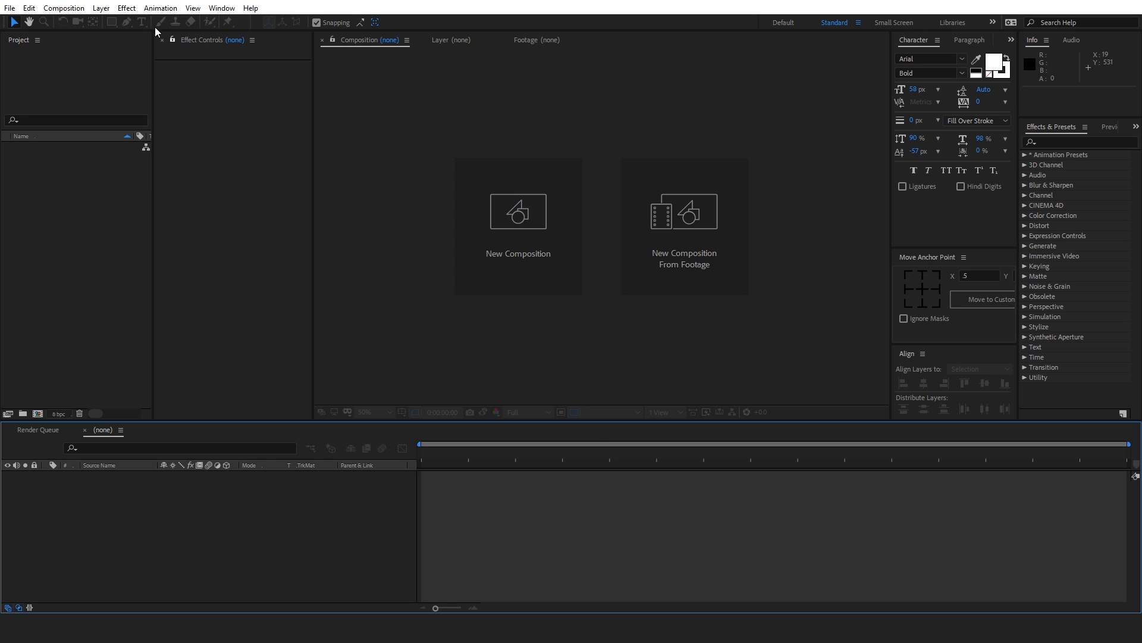
Start a new 1920×1080, 30 fps, 10-second composition named 'Main'
left_click(518, 211)
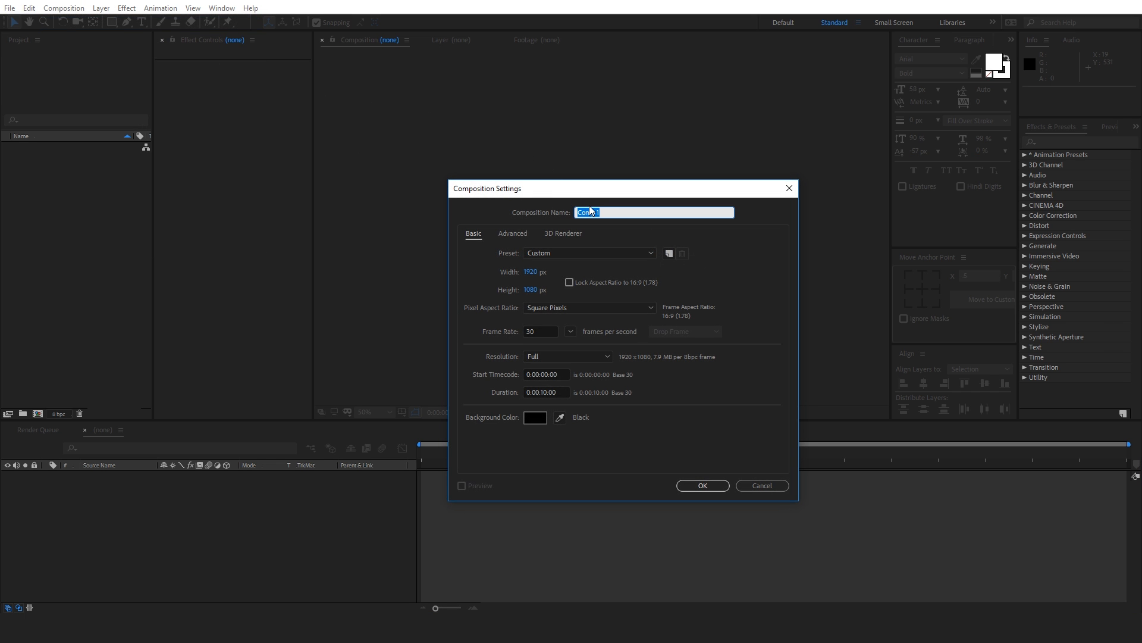
type("Main")
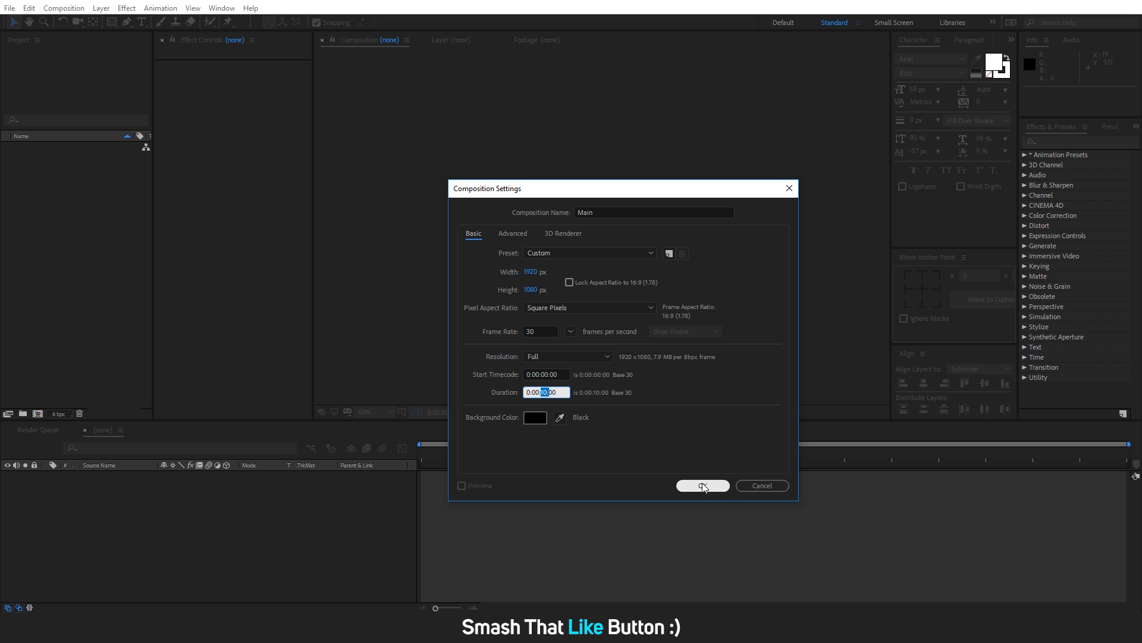
Confirm Main, then create a second 500×500 composition named 'Logo'
left_click(63, 8)
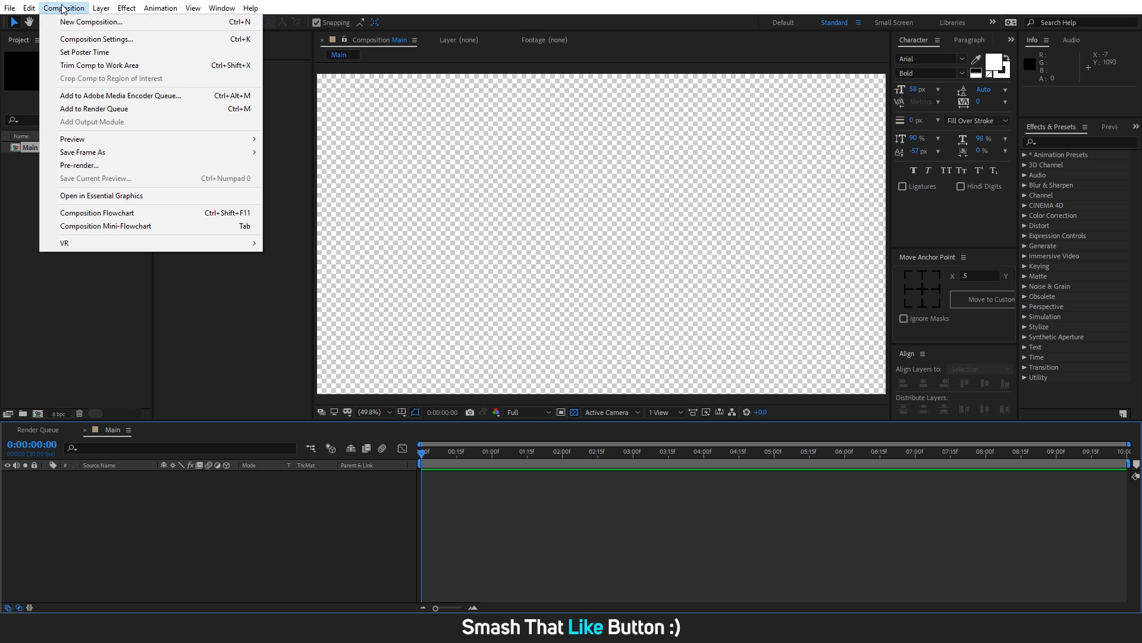
left_click(91, 22)
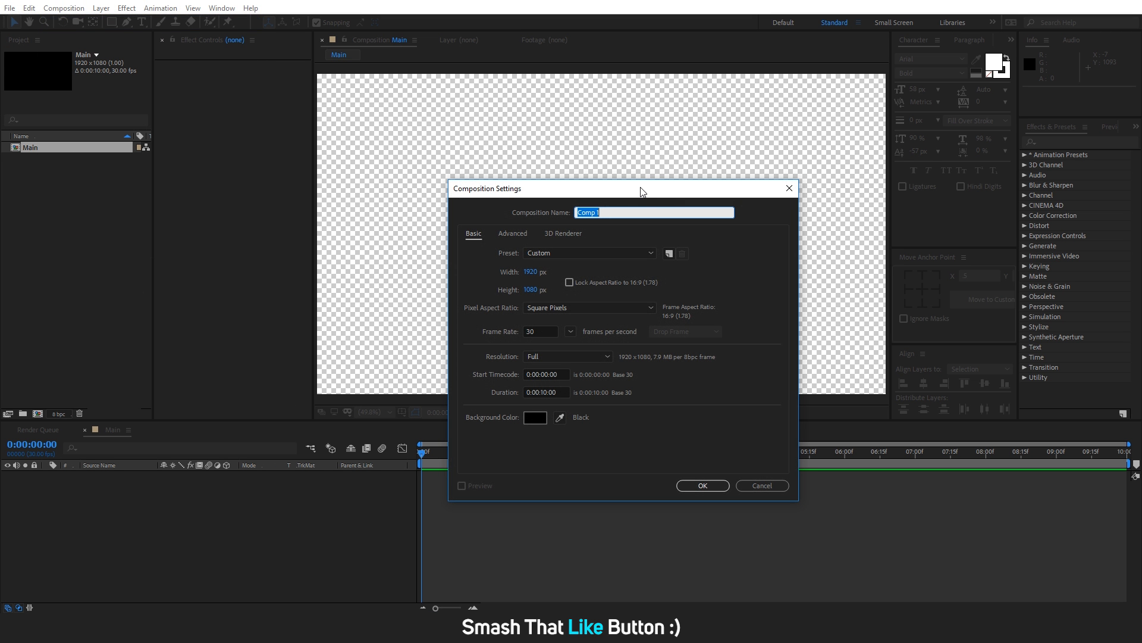
type("Logo")
left_click(535, 289)
type("500")
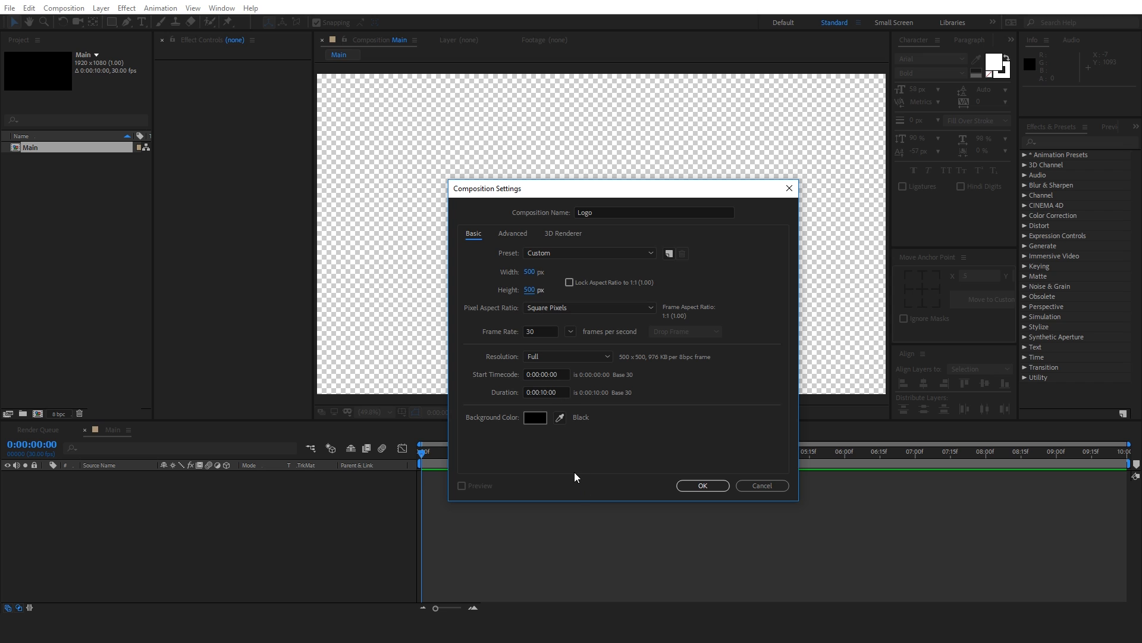
left_click(701, 485)
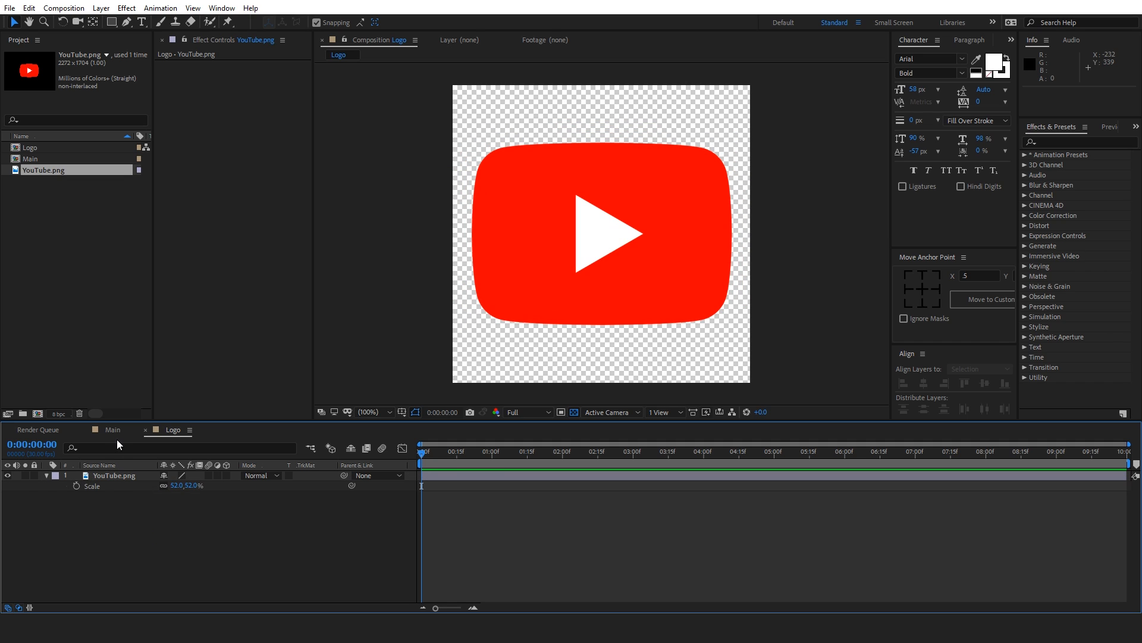
Add a white full-frame solid layer to the Main composition
left_click(113, 429)
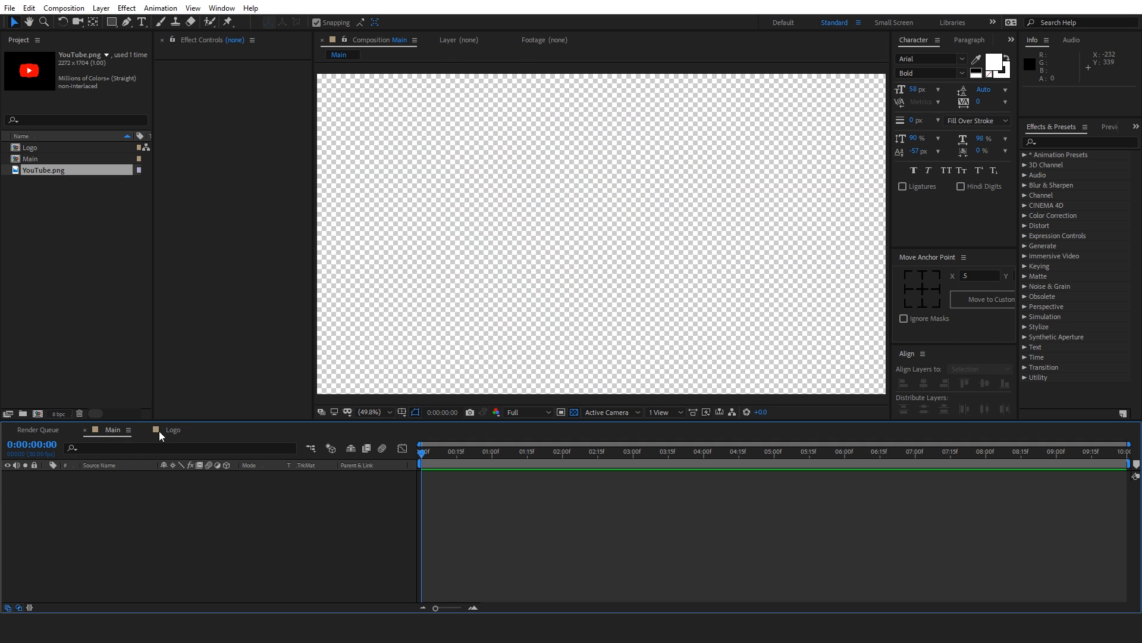
left_click(101, 8)
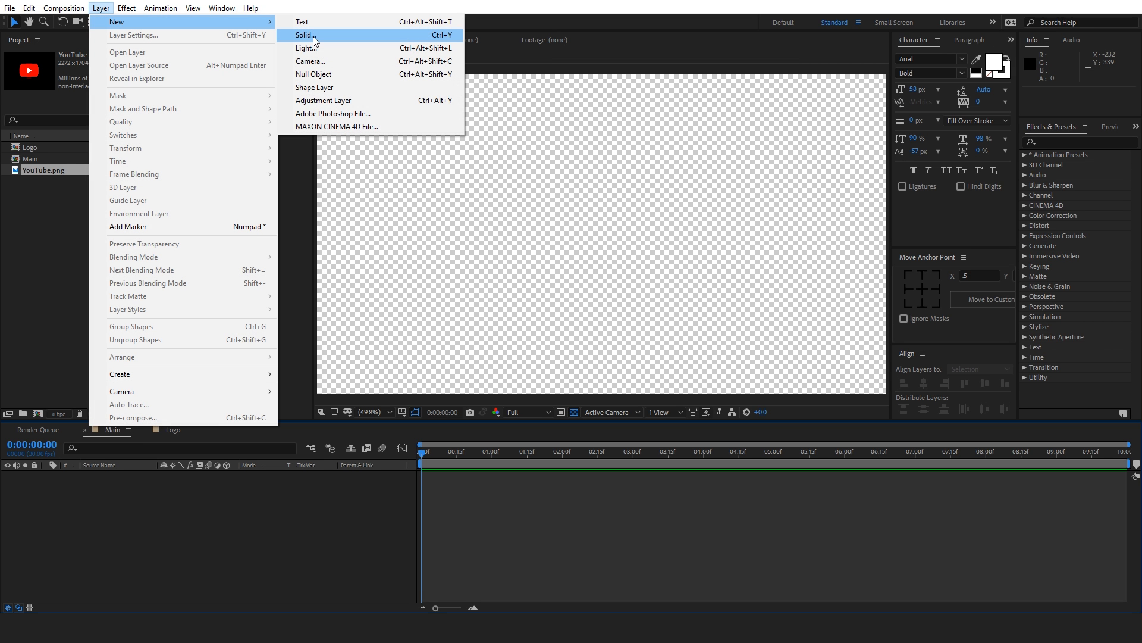
left_click(305, 35)
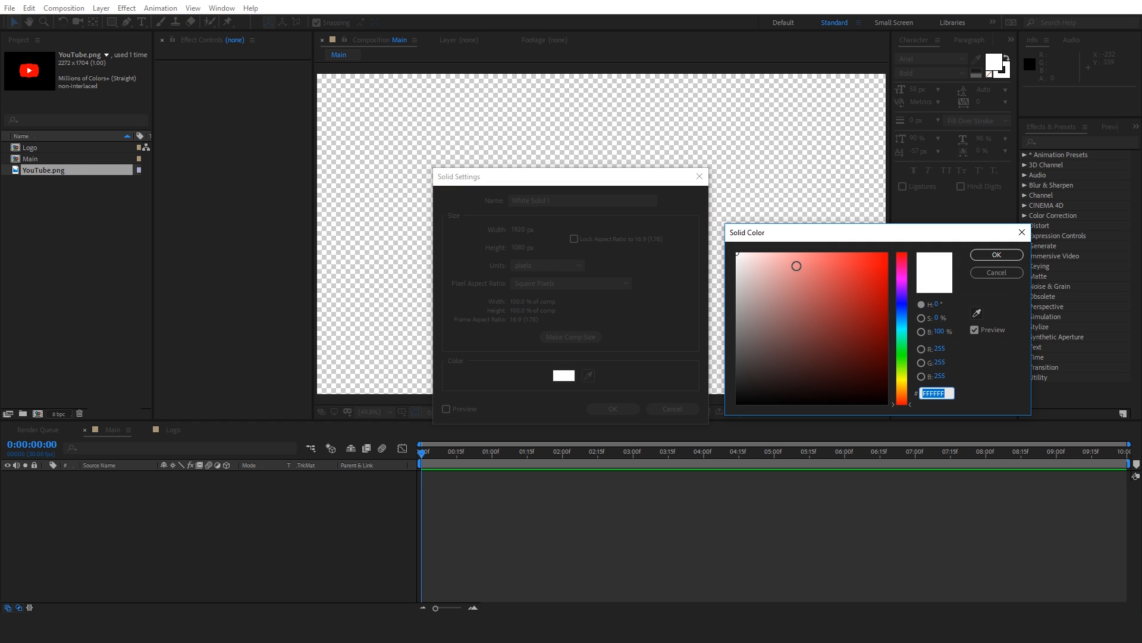
left_click(995, 256)
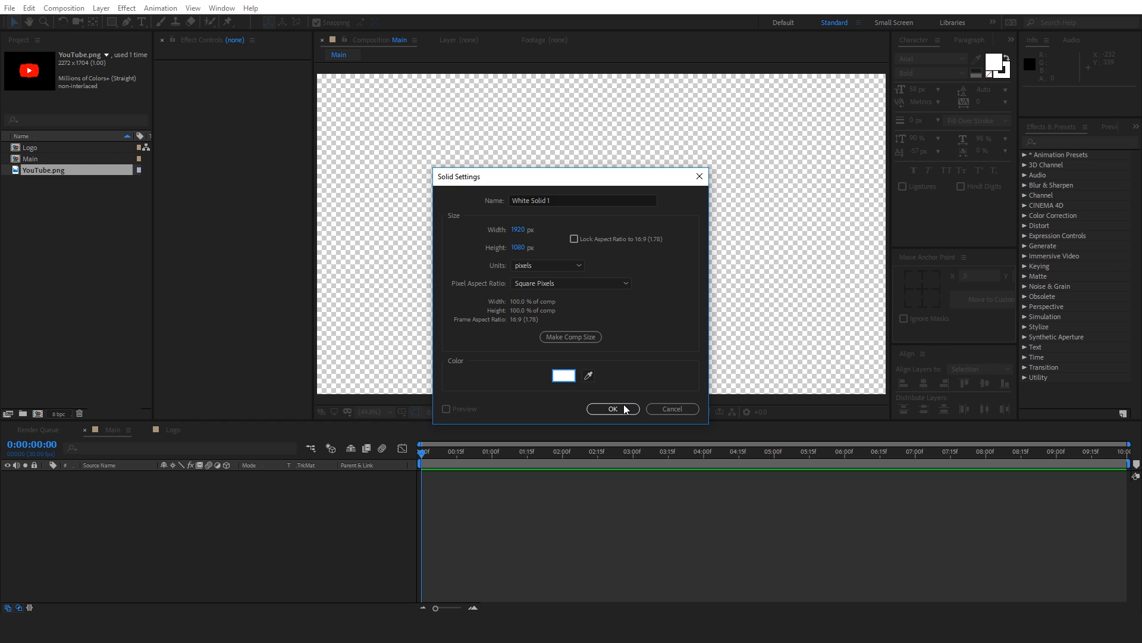
left_click(613, 408)
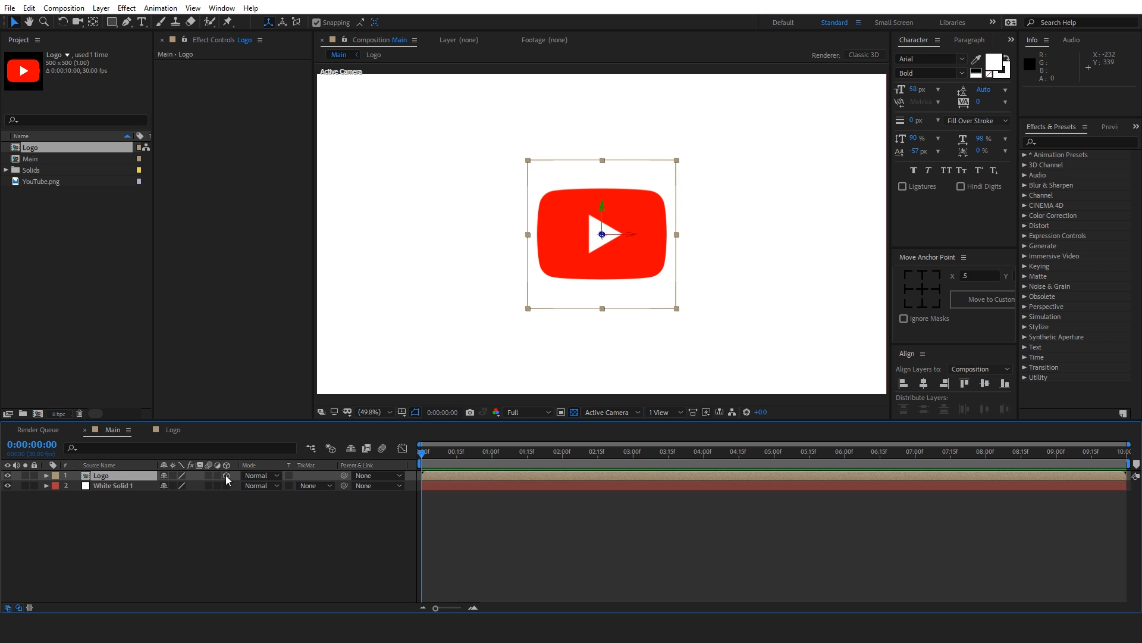
mouse_move(1064, 138)
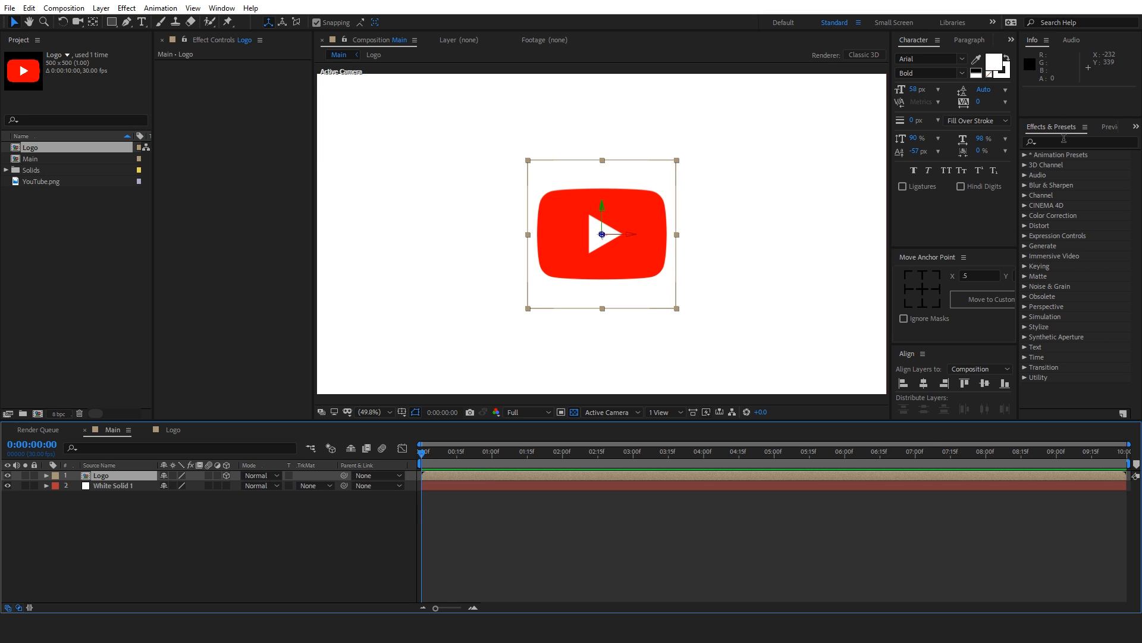
Apply the Exposure effect to the Logo layer, set to -1
type("expo")
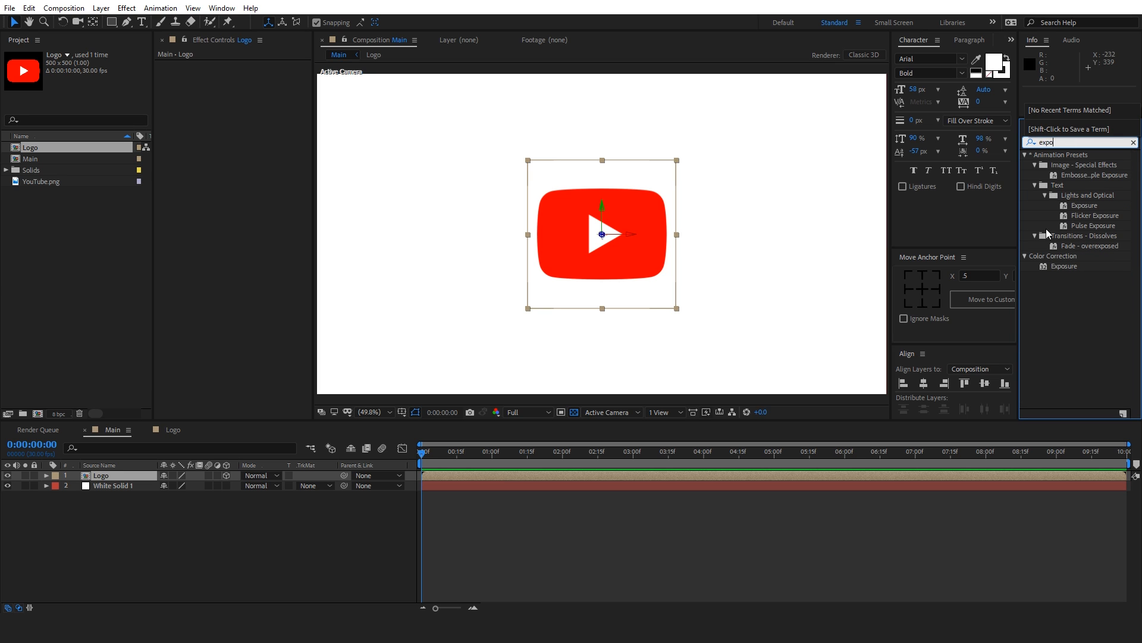
double_click(1064, 266)
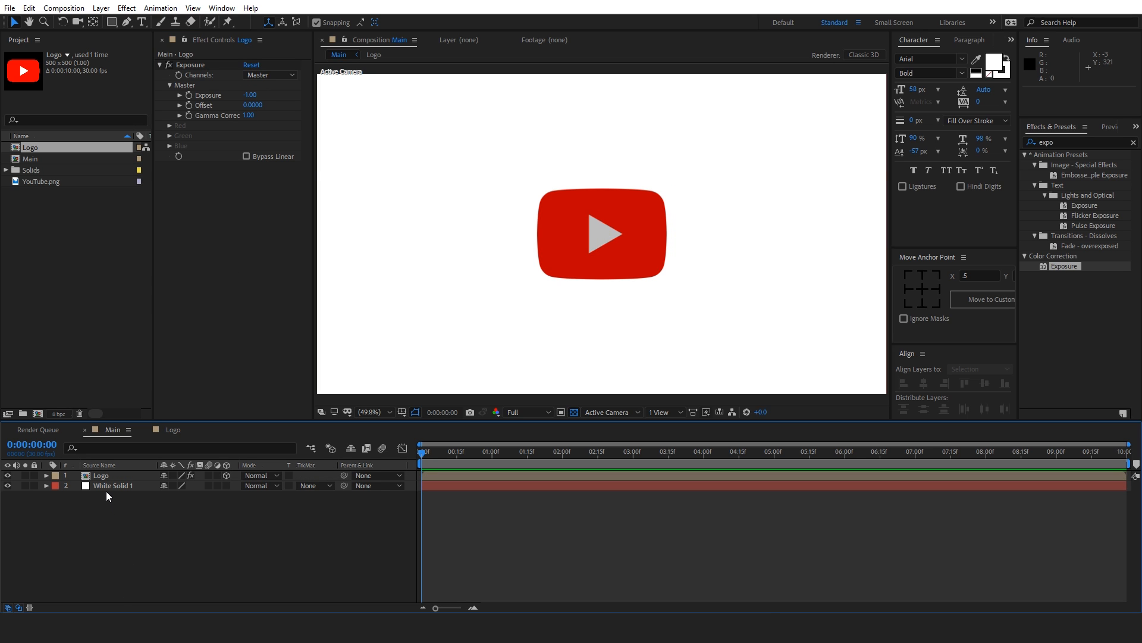
Give the Logo layer's Position the expression [position[0], position[1], index]
left_click(101, 475)
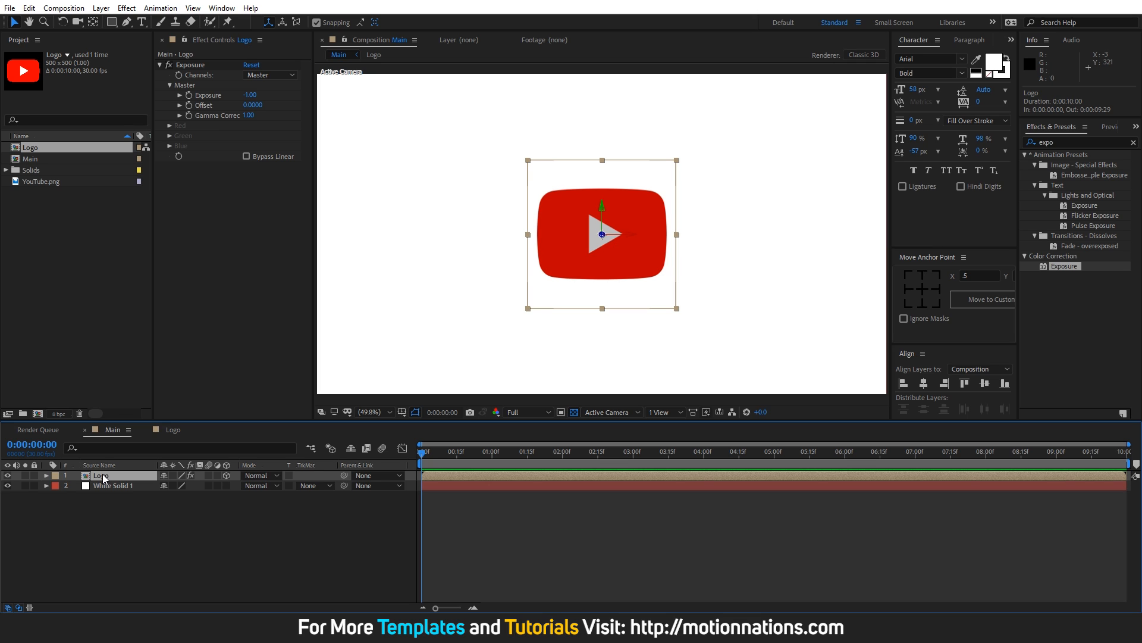
left_click(45, 475)
type("[position")
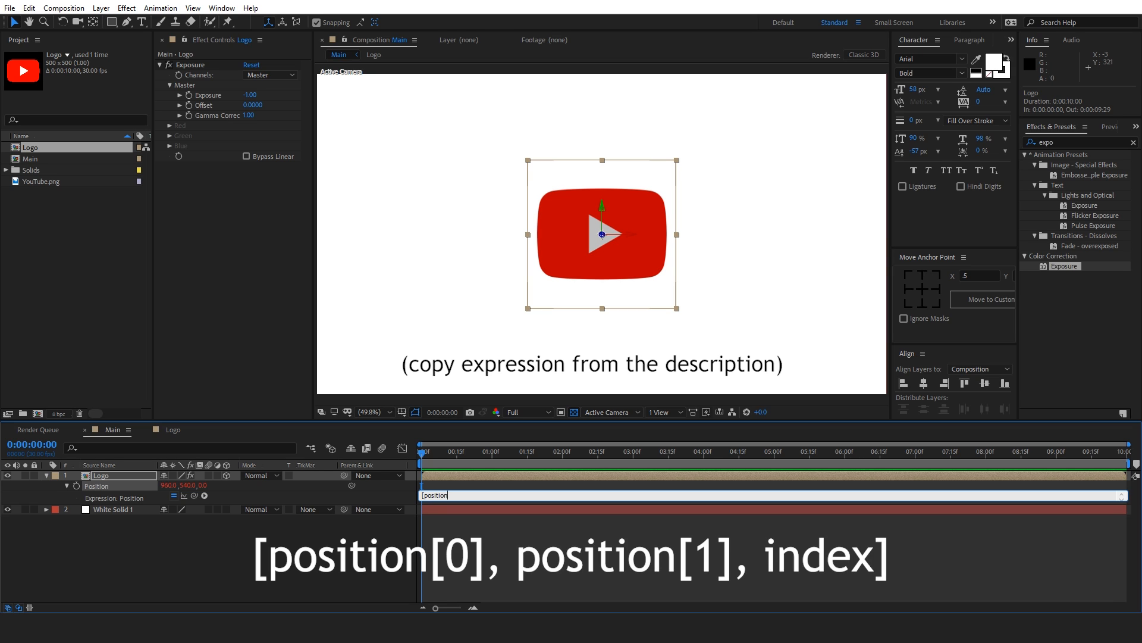
type("[0]")
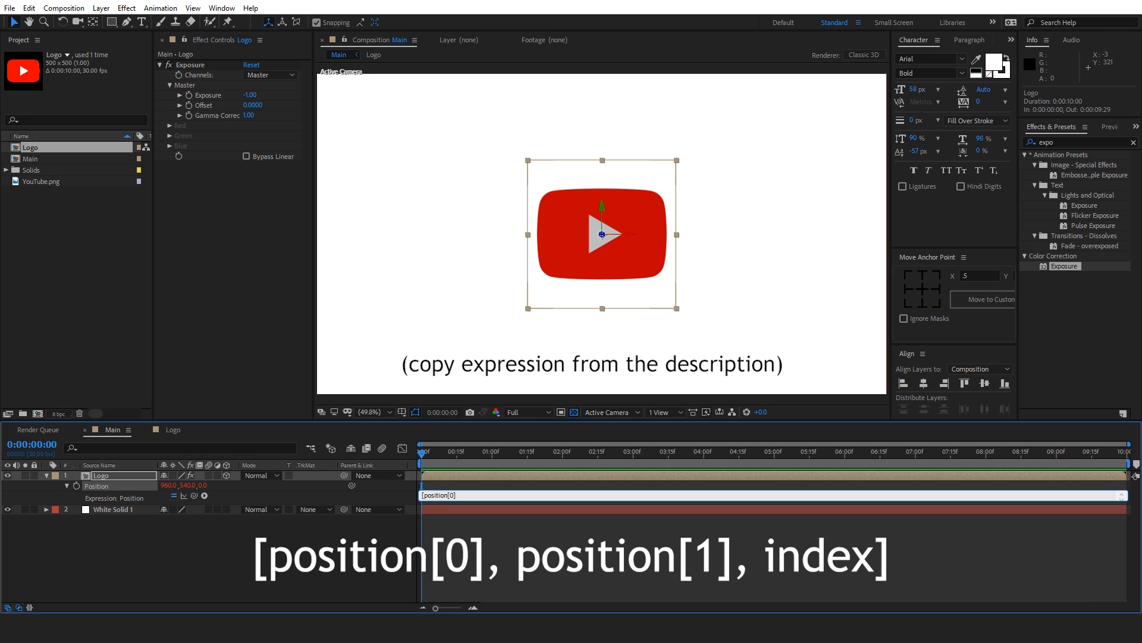
type(", po")
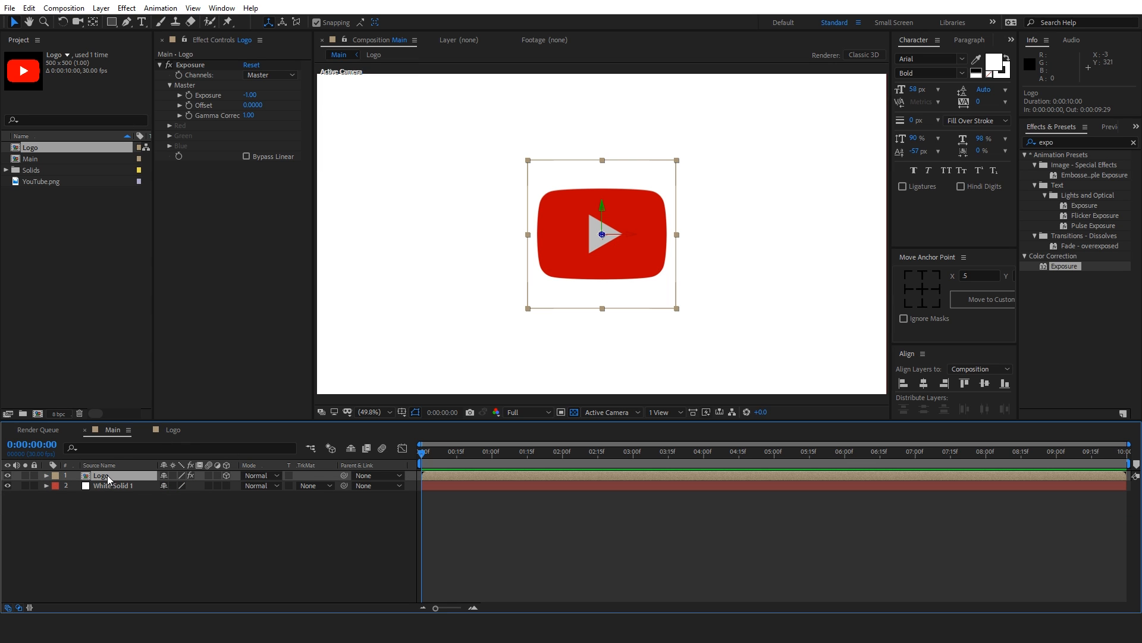
mouse_move(588, 280)
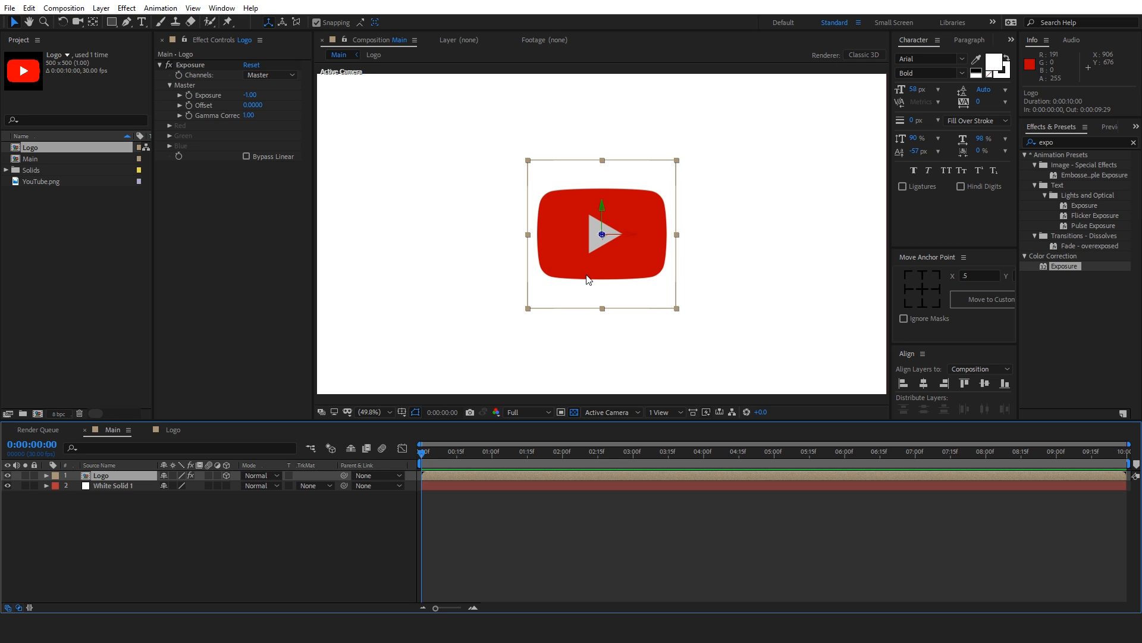
mouse_move(547, 324)
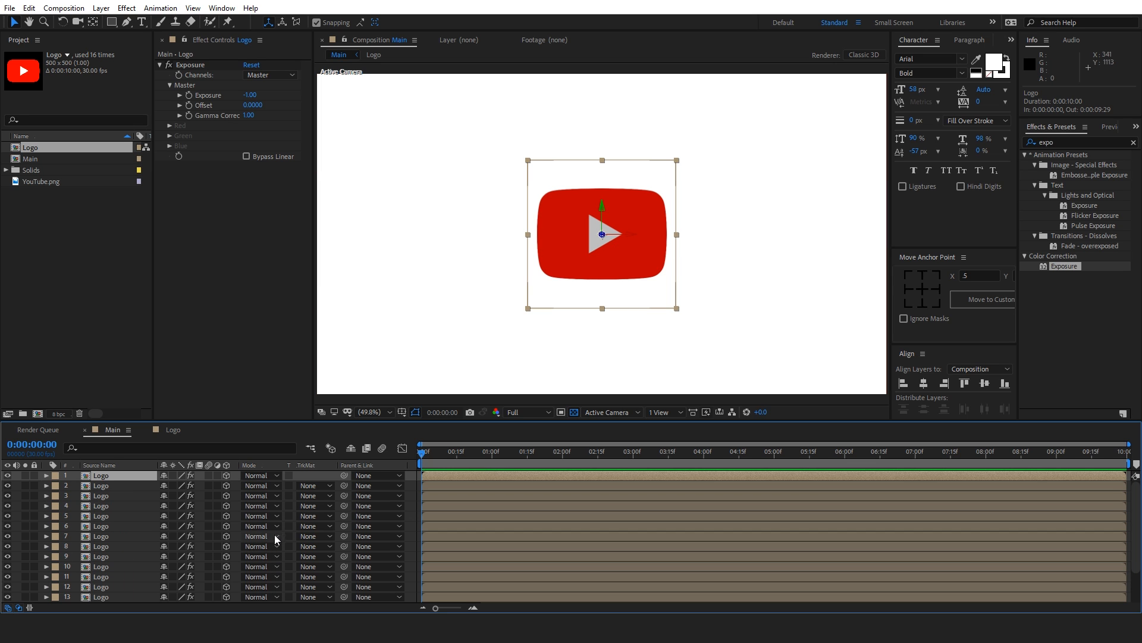
Scroll through the 25 stacked logo copies and select the frontmost one
scroll("down", 3)
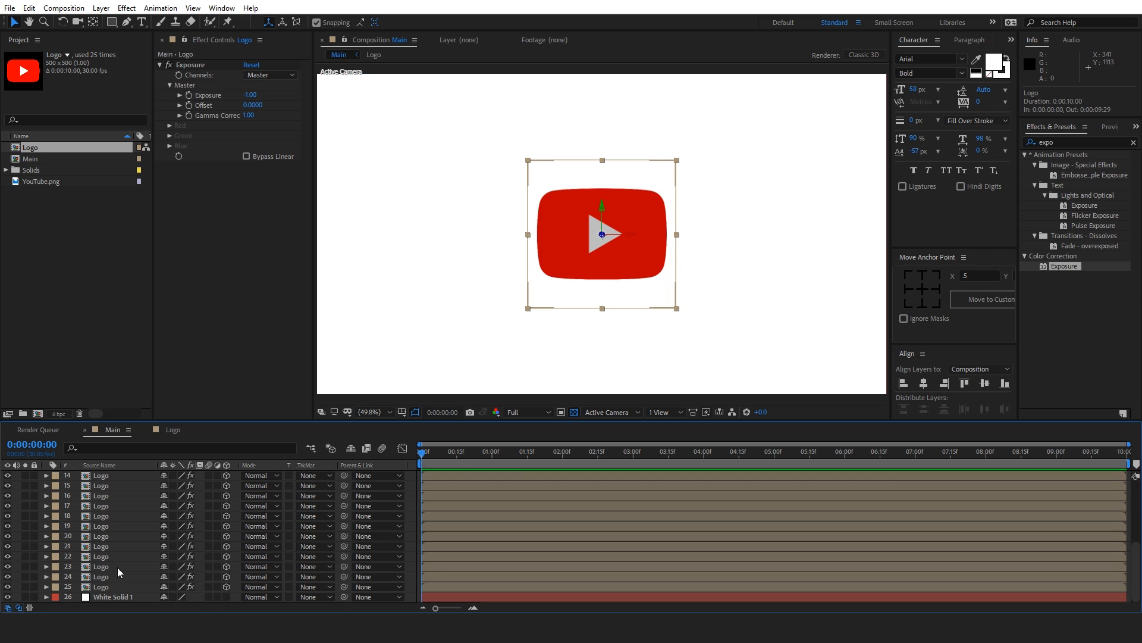
scroll("up", 3)
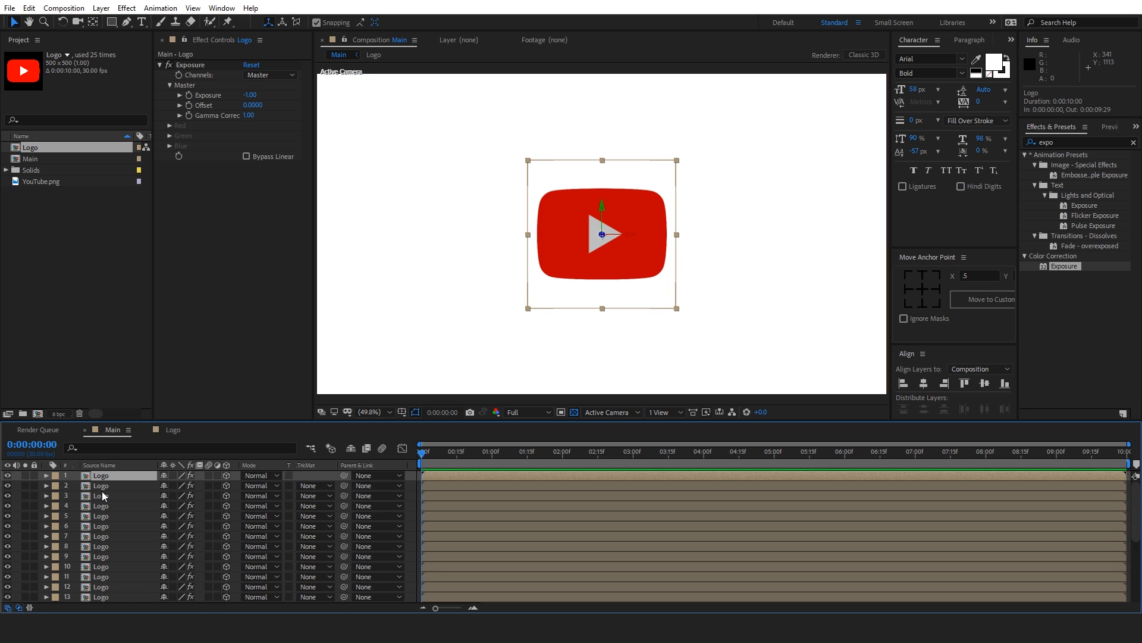
left_click(190, 65)
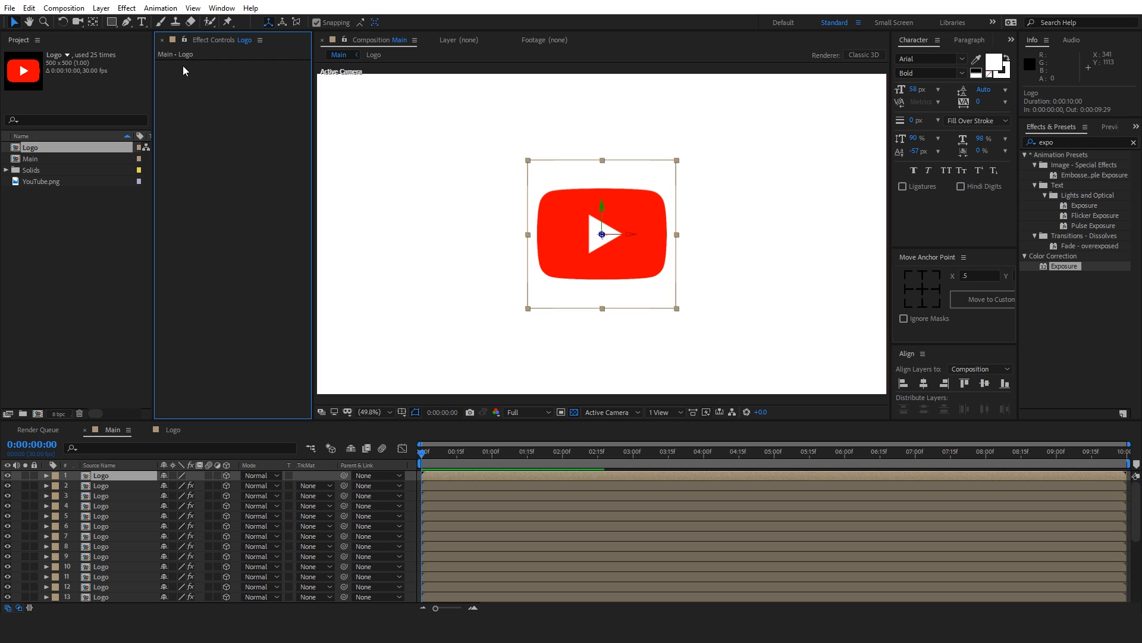
mouse_move(101, 7)
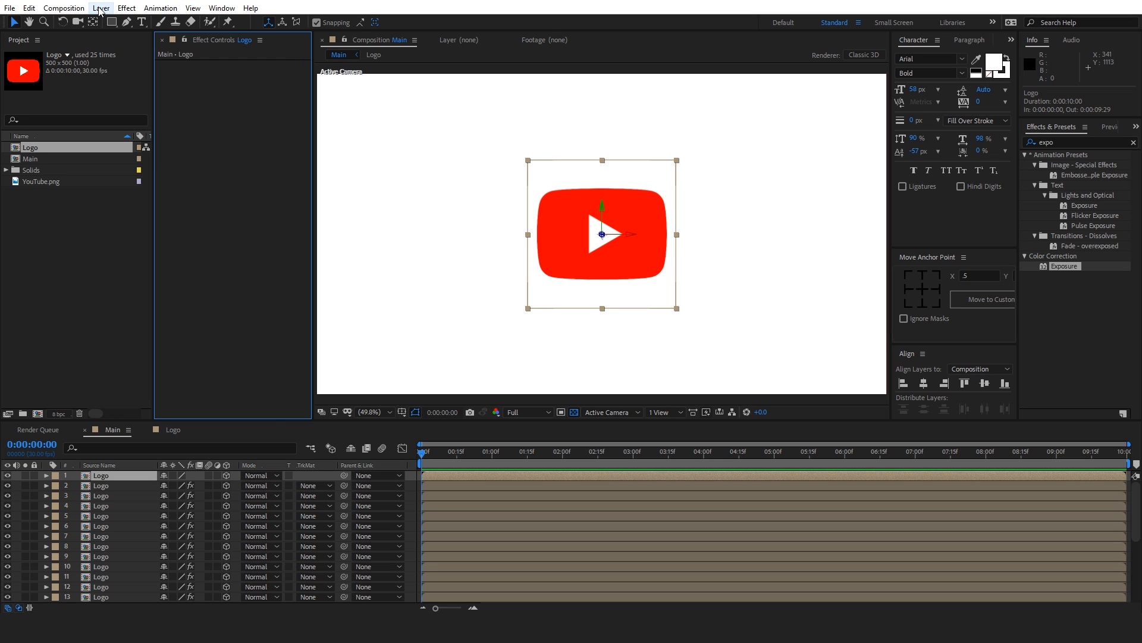
Add a 50mm Two-Node camera to the Main composition
left_click(100, 7)
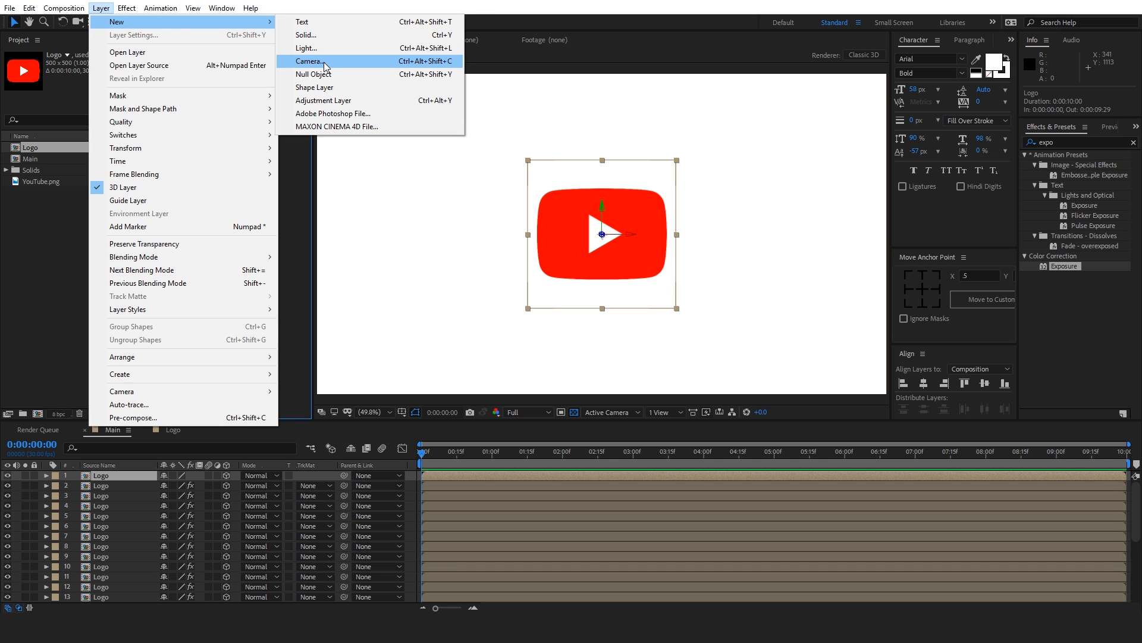
left_click(310, 61)
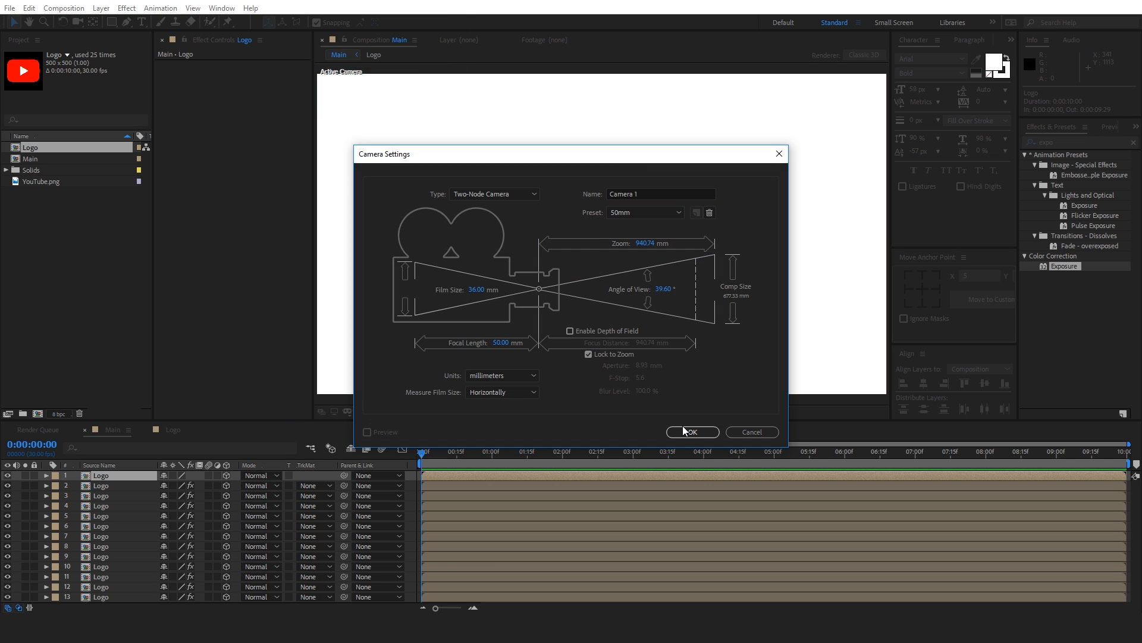
left_click(691, 431)
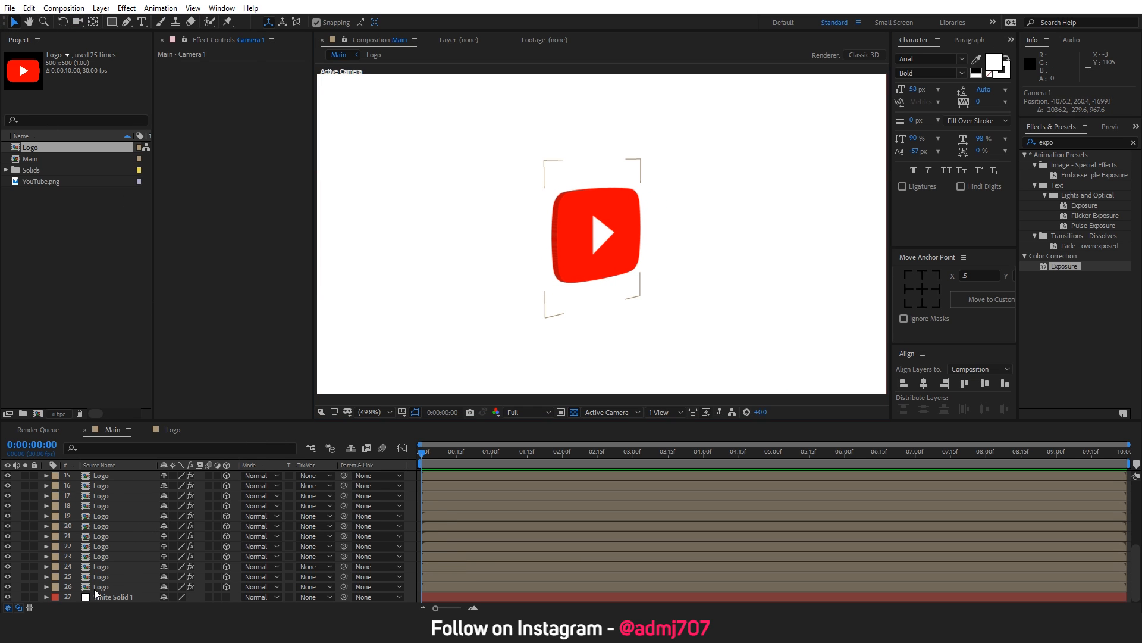
Select the rearmost Logo layer at the bottom of the layer stack
left_click(101, 586)
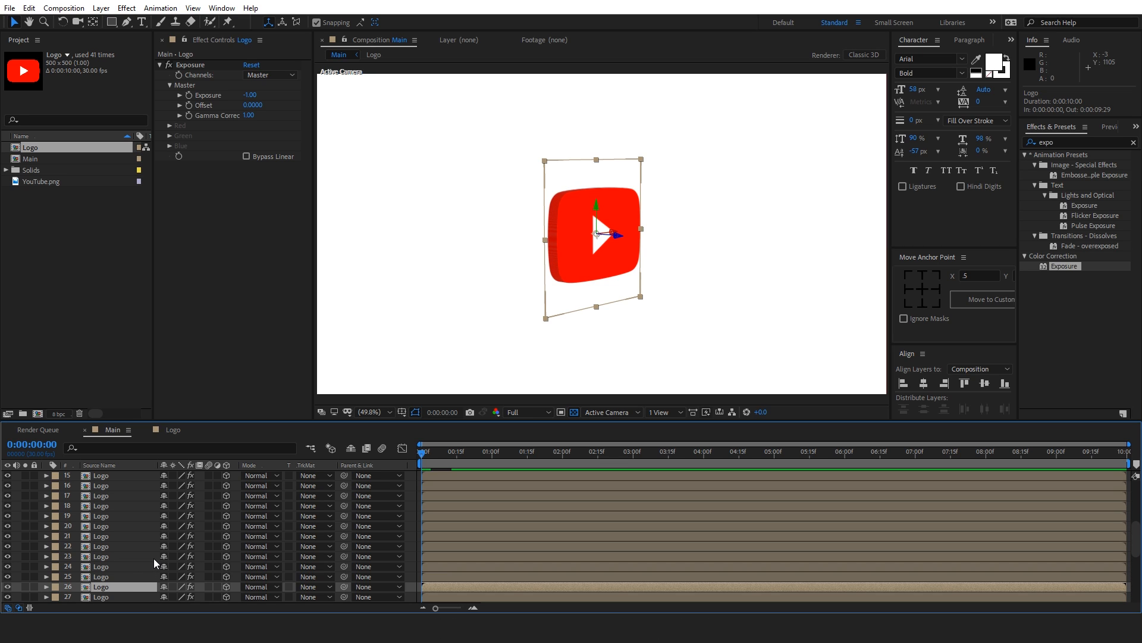
scroll("down", 3)
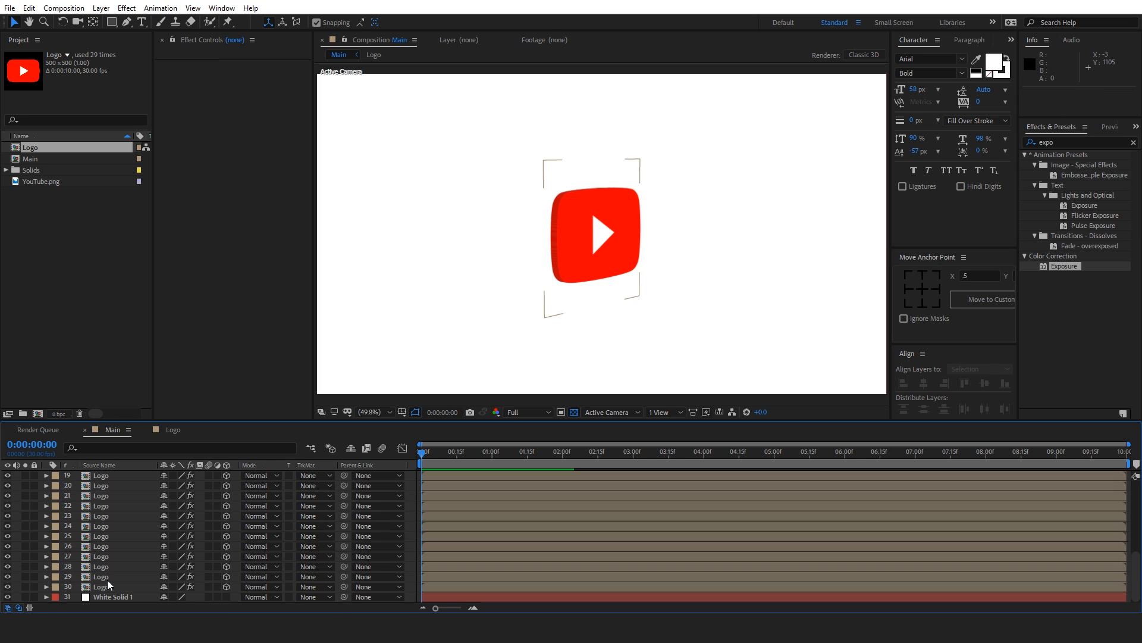
mouse_move(108, 593)
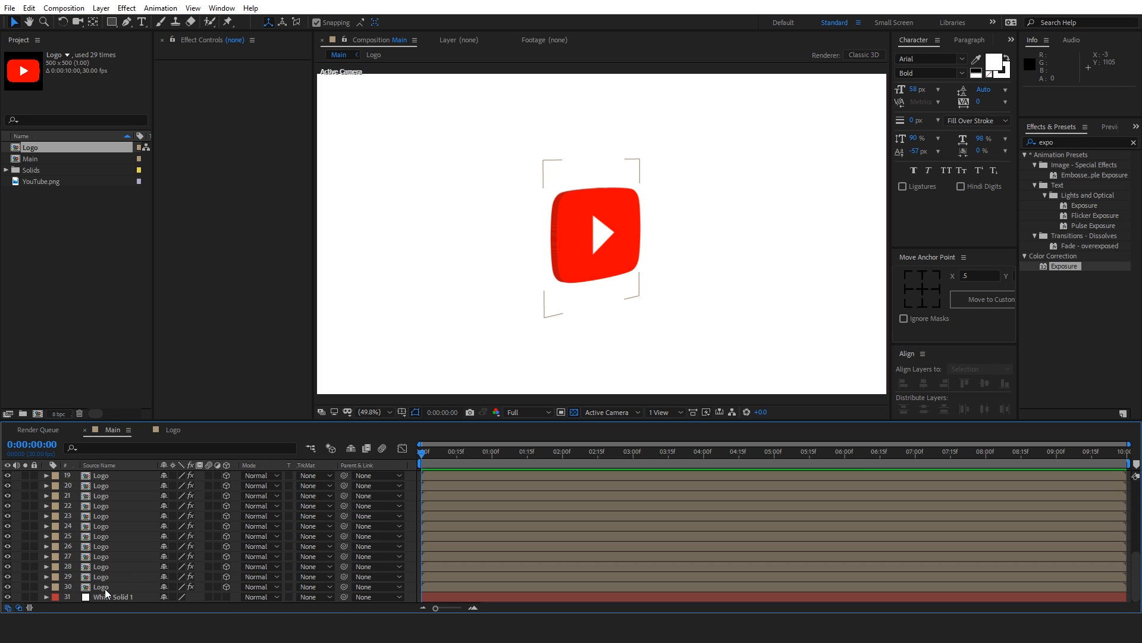
left_click(100, 587)
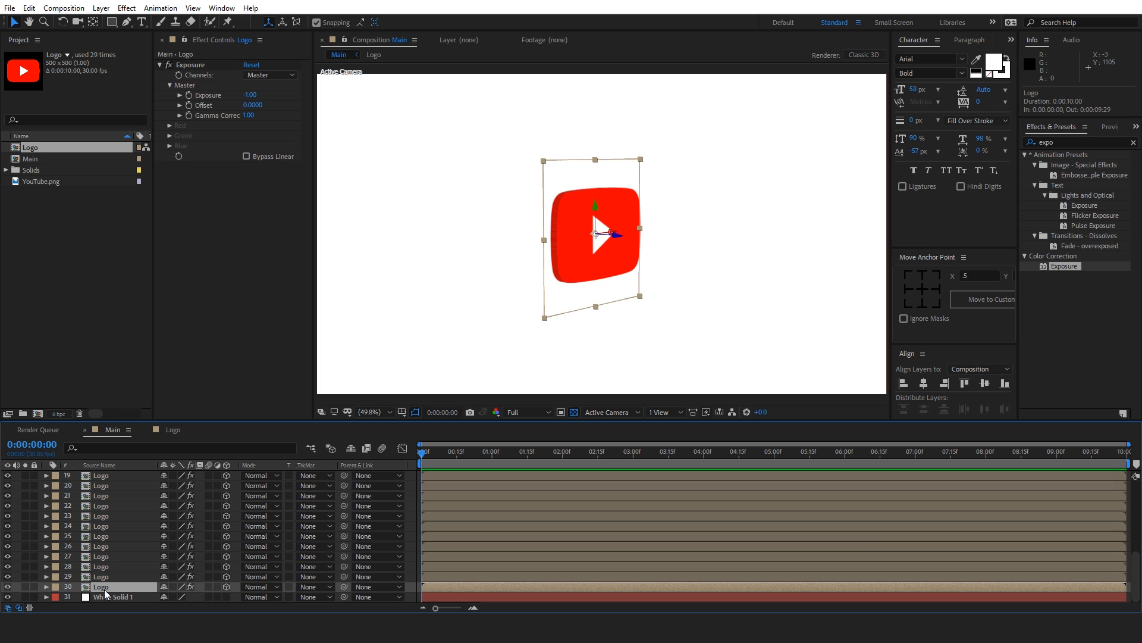
mouse_move(120, 570)
type("drop")
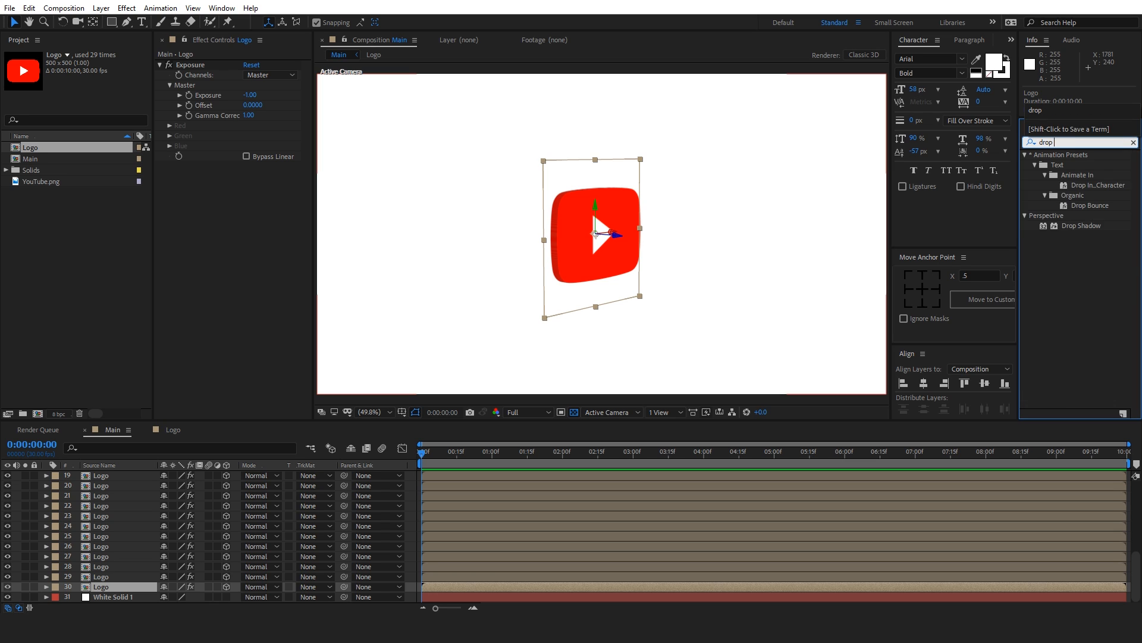
Apply Drop Shadow to the rearmost Logo layer, then select White Solid 1
type("s")
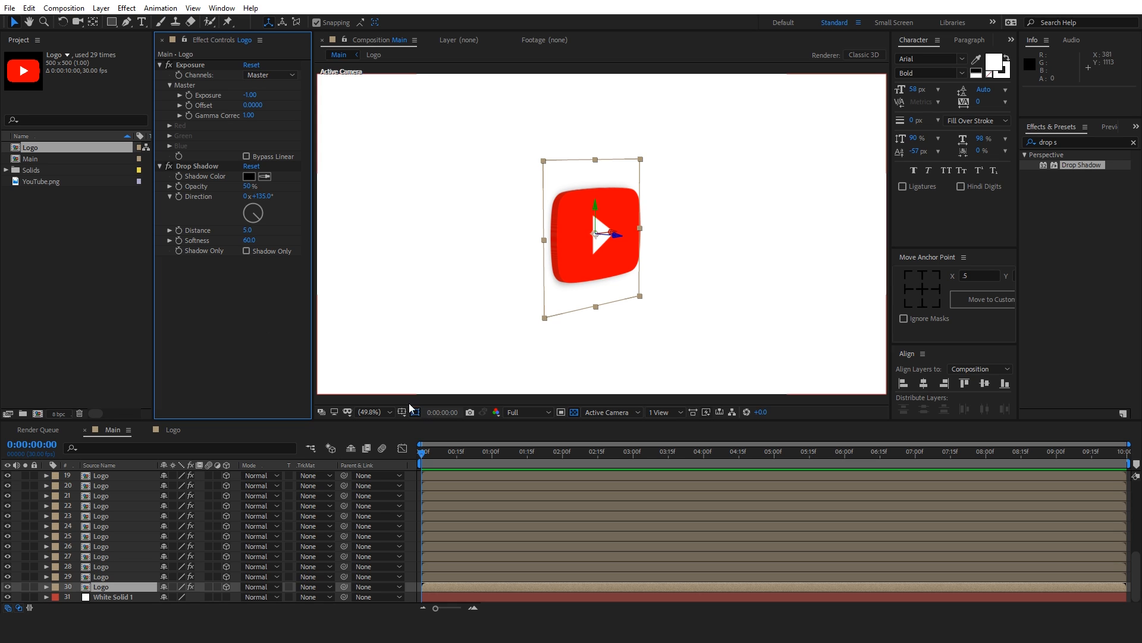
left_click(111, 597)
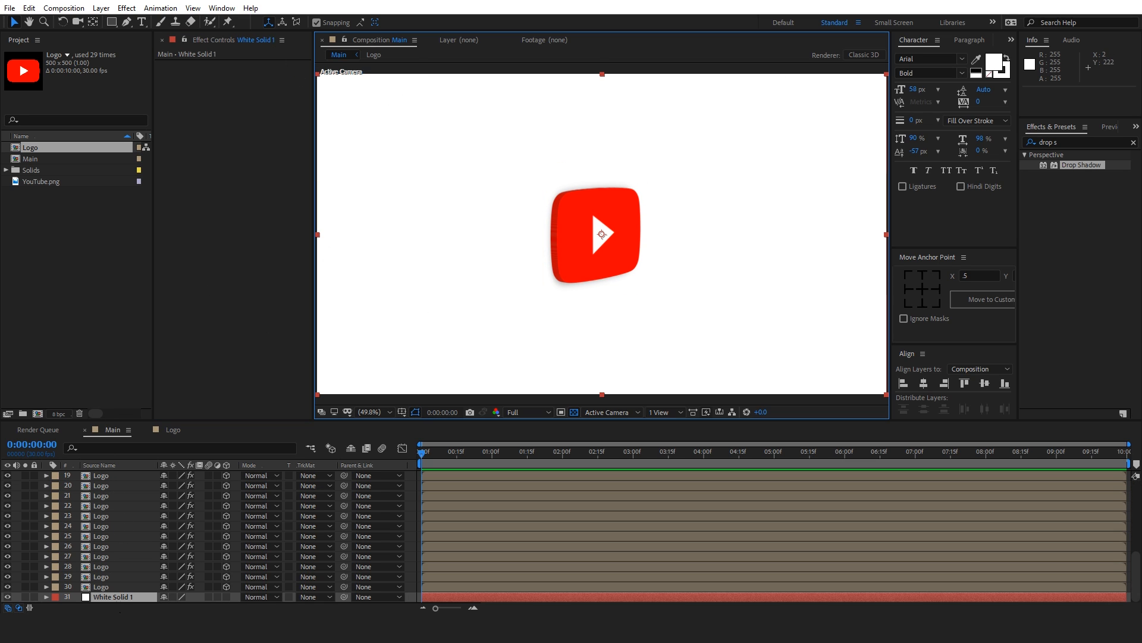
Apply a Radial Gradient Ramp to White Solid 1 and reposition its end point
left_click(112, 596)
type("gradie")
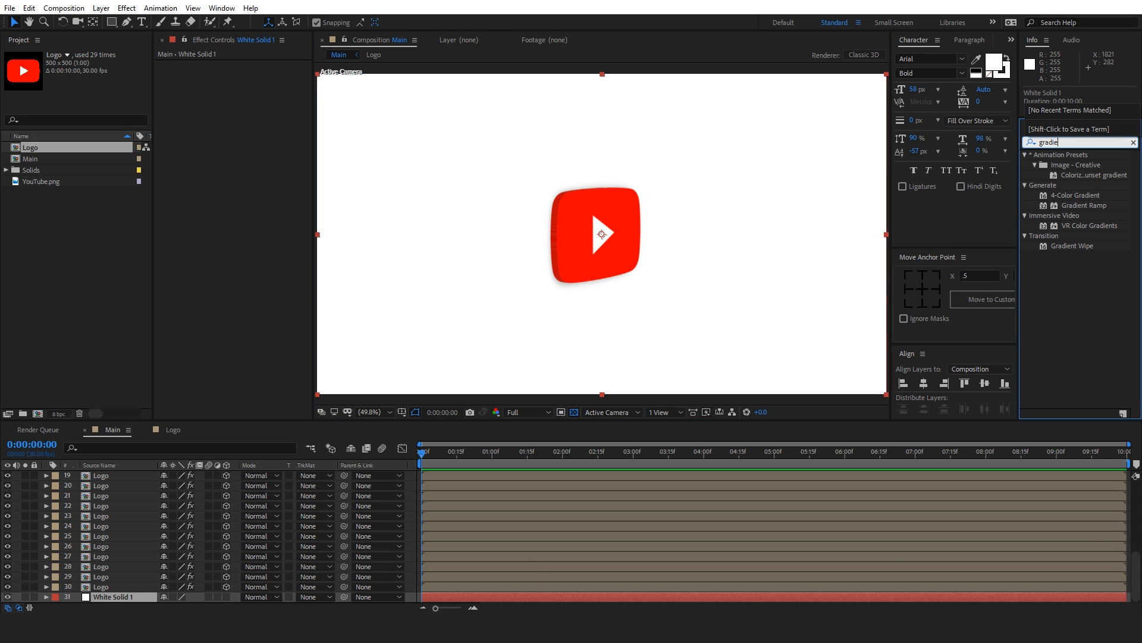
mouse_move(1081, 209)
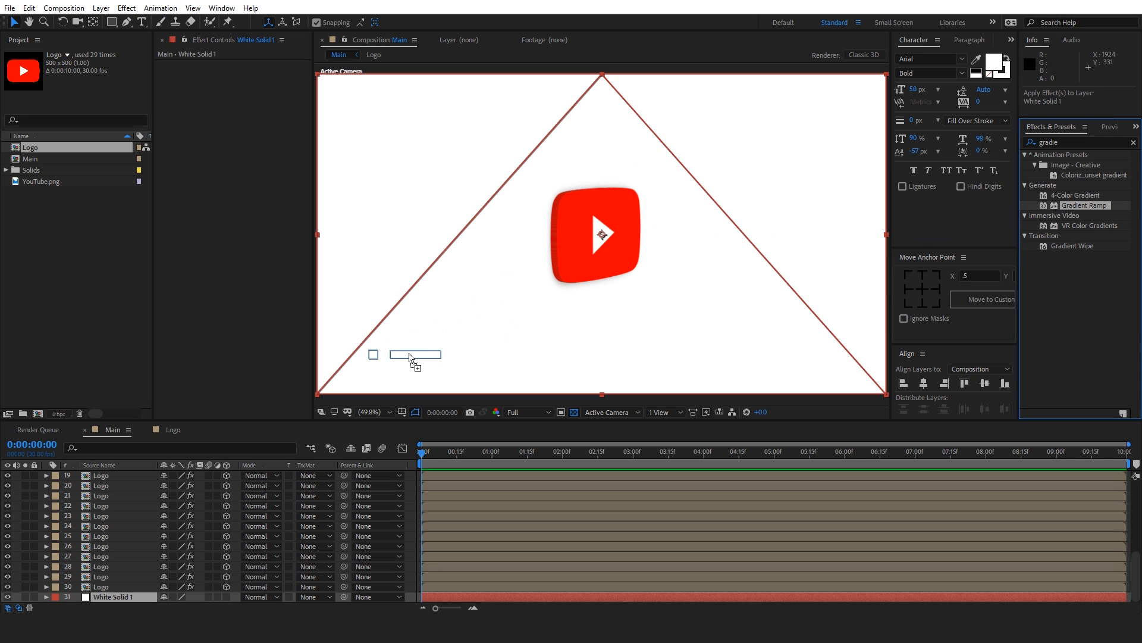
double_click(1084, 205)
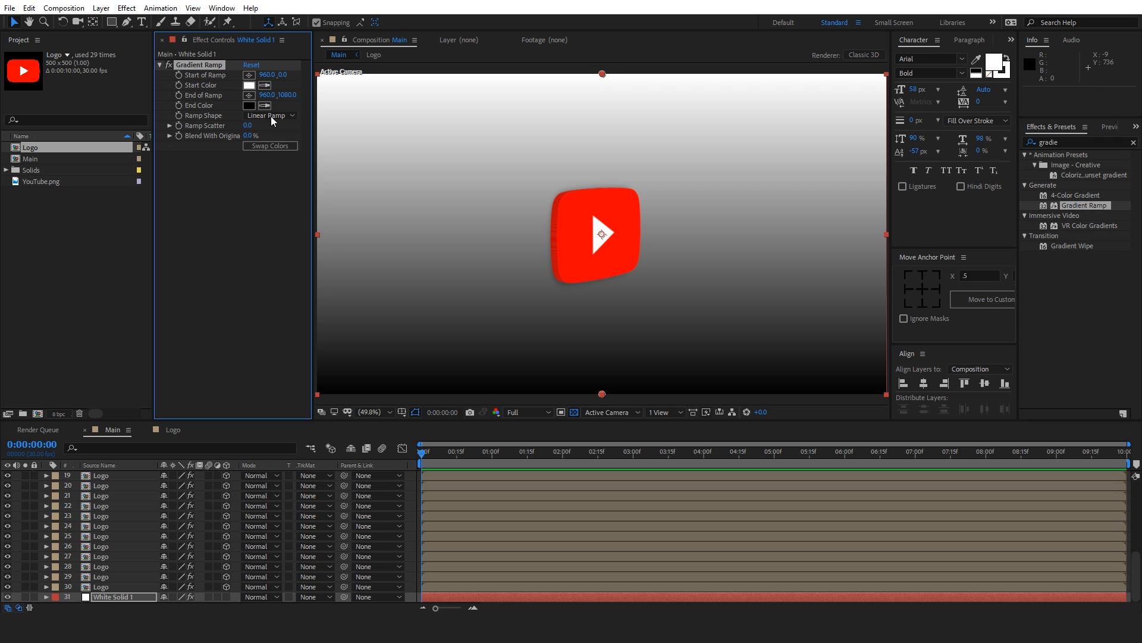
left_click(270, 114)
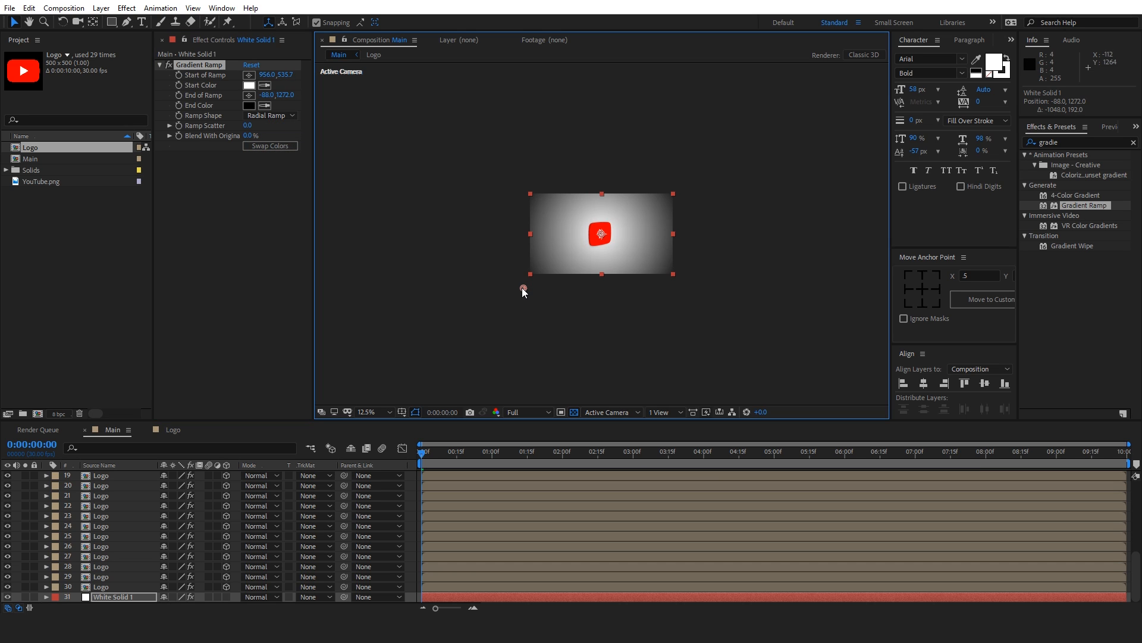
left_click(366, 412)
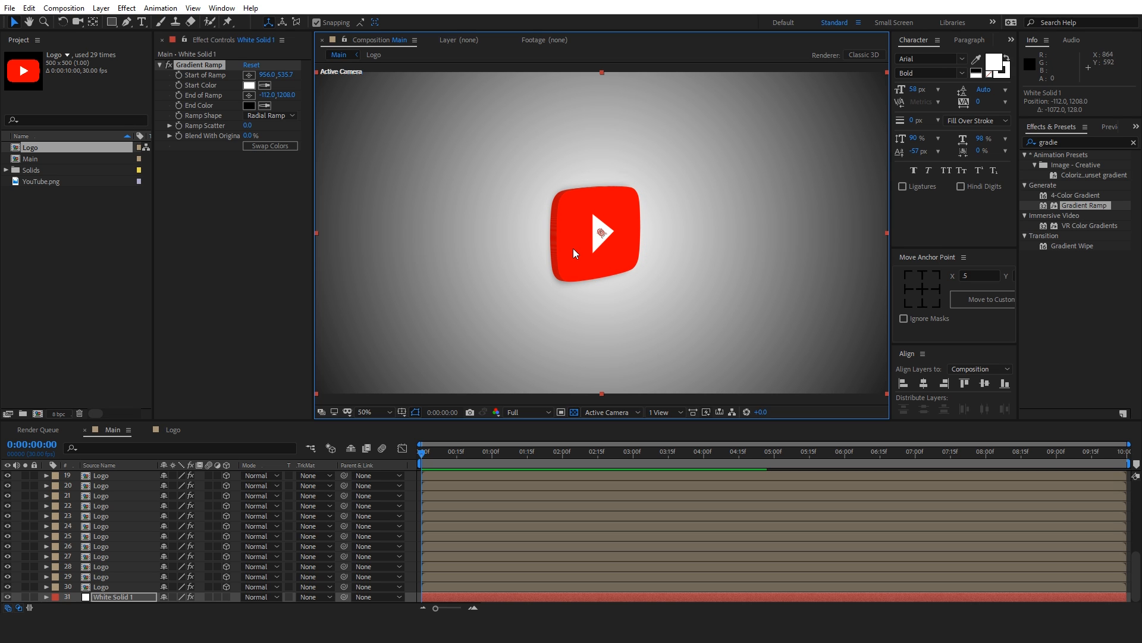
Set the gradient's End Color to light gray A0A0A0
left_click(250, 105)
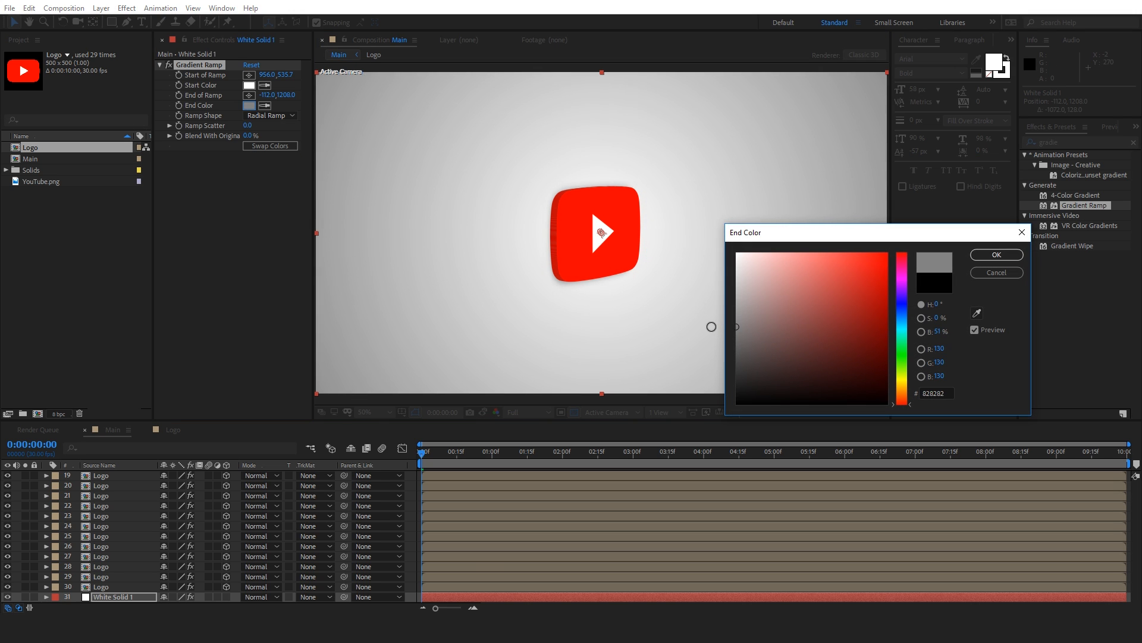
left_click(995, 273)
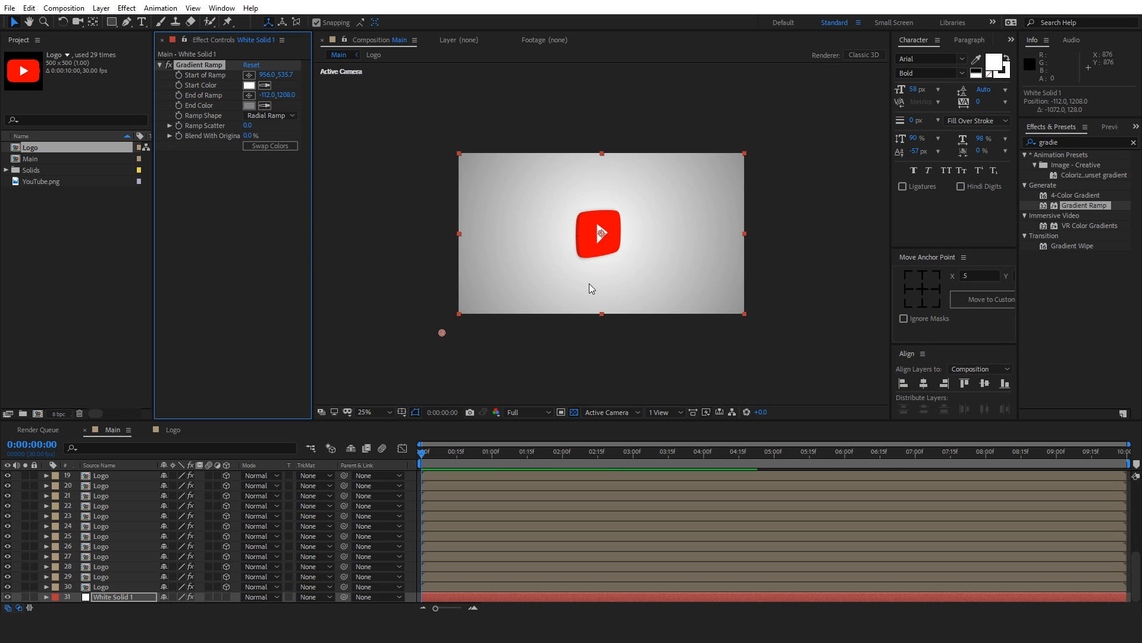
left_click(368, 411)
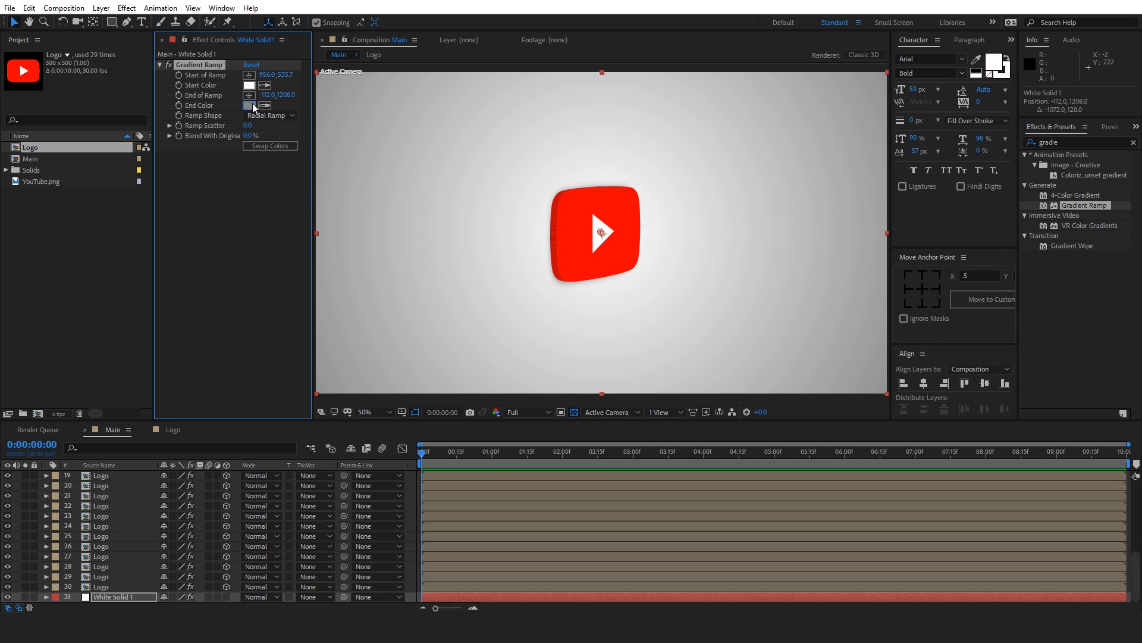
left_click(249, 105)
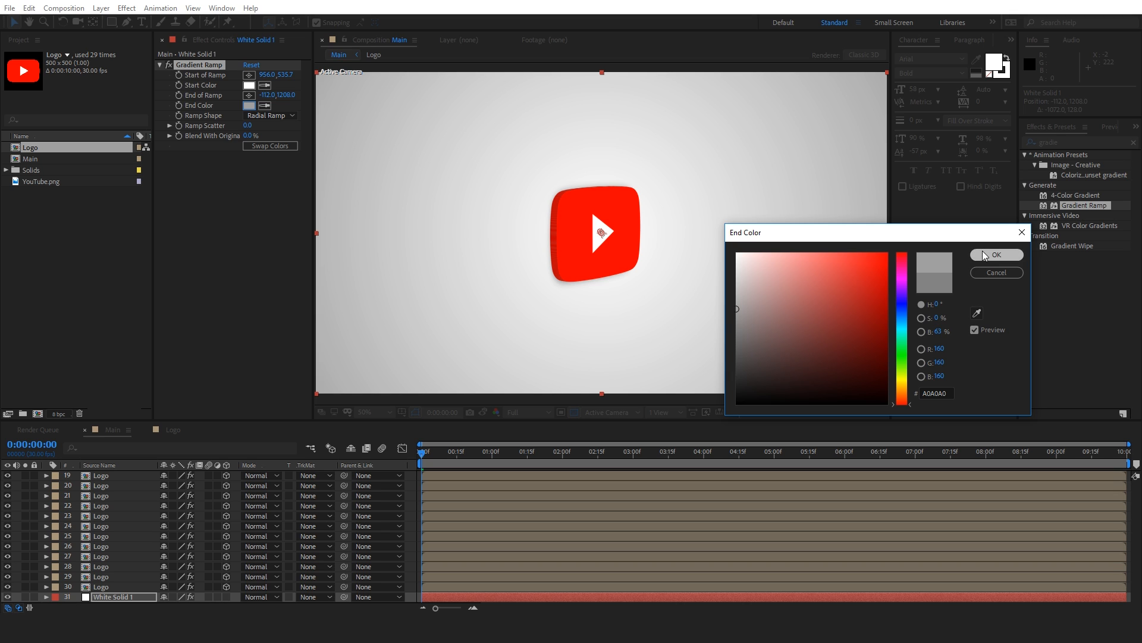
left_click(996, 254)
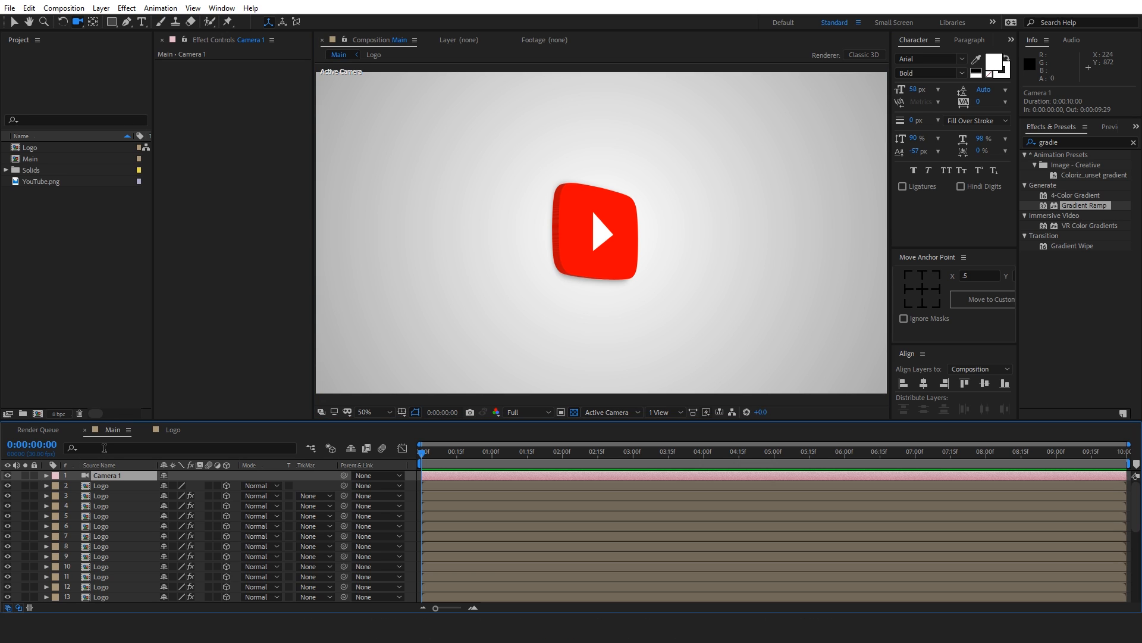
Keyframe Camera 1 Position from 0s to 4s with Orbit Camera, then preview
left_click(46, 475)
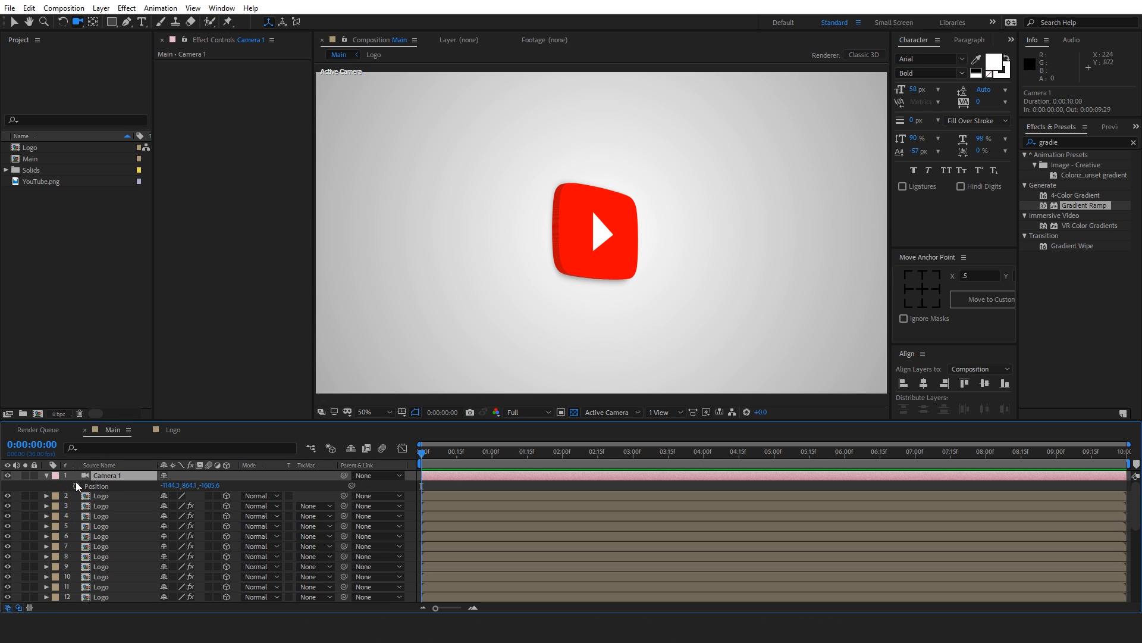
left_click(56, 487)
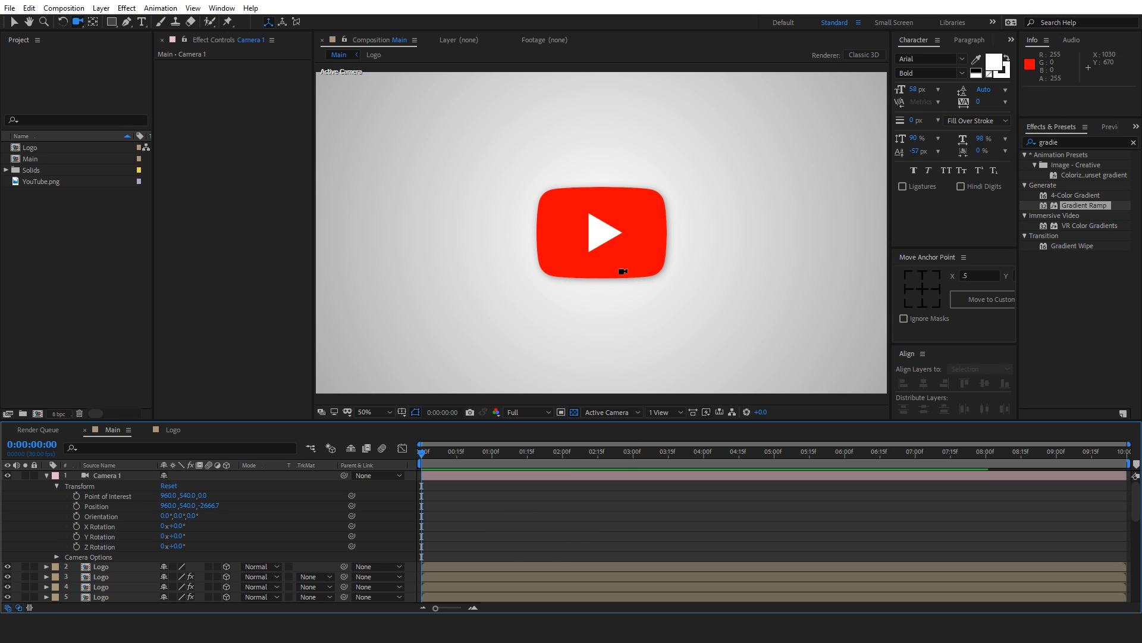
left_click(106, 474)
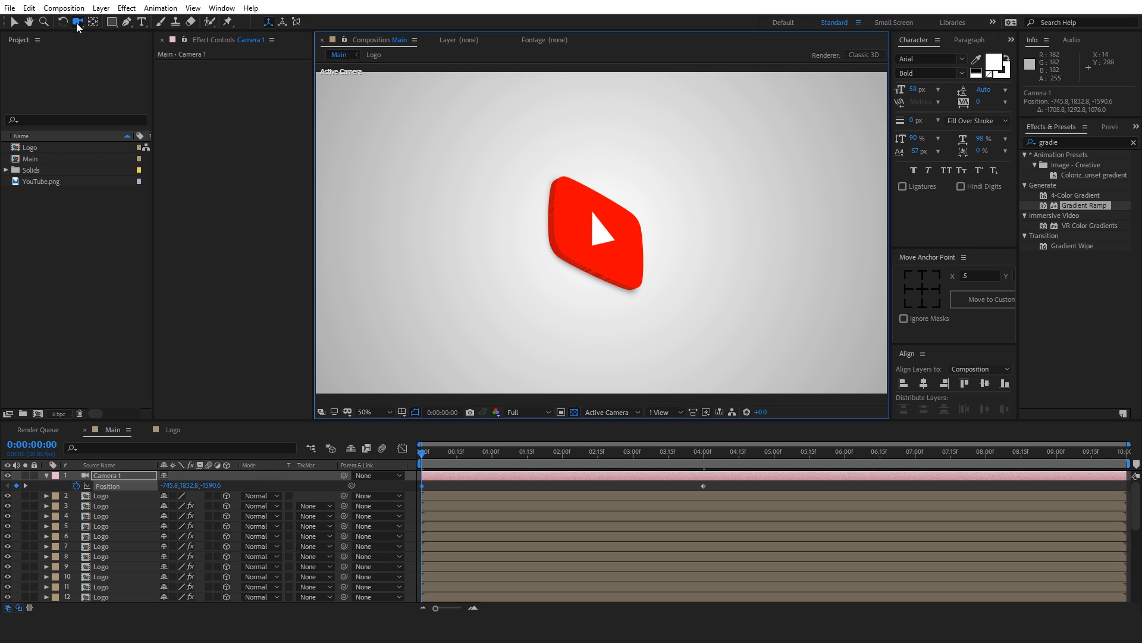
left_click(102, 21)
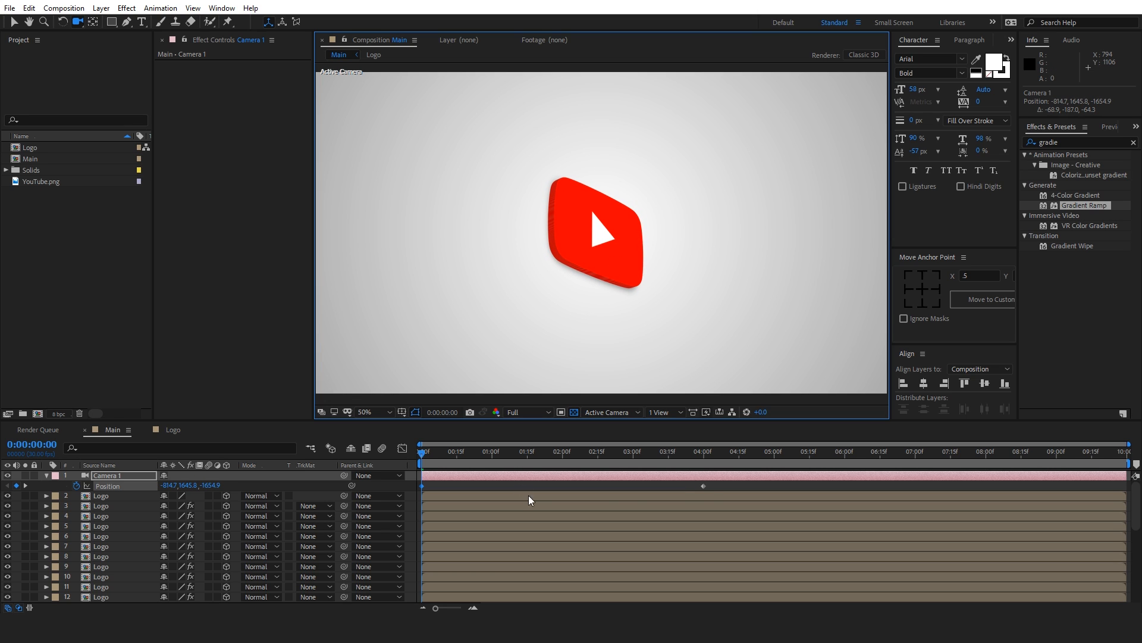
key("space")
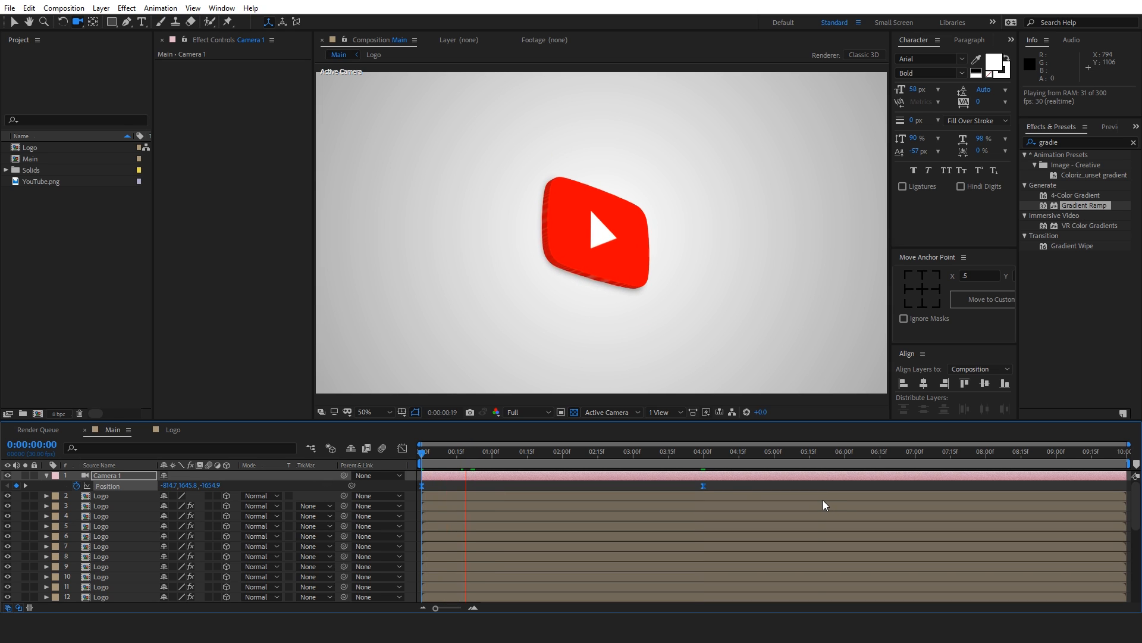
left_click(601, 451)
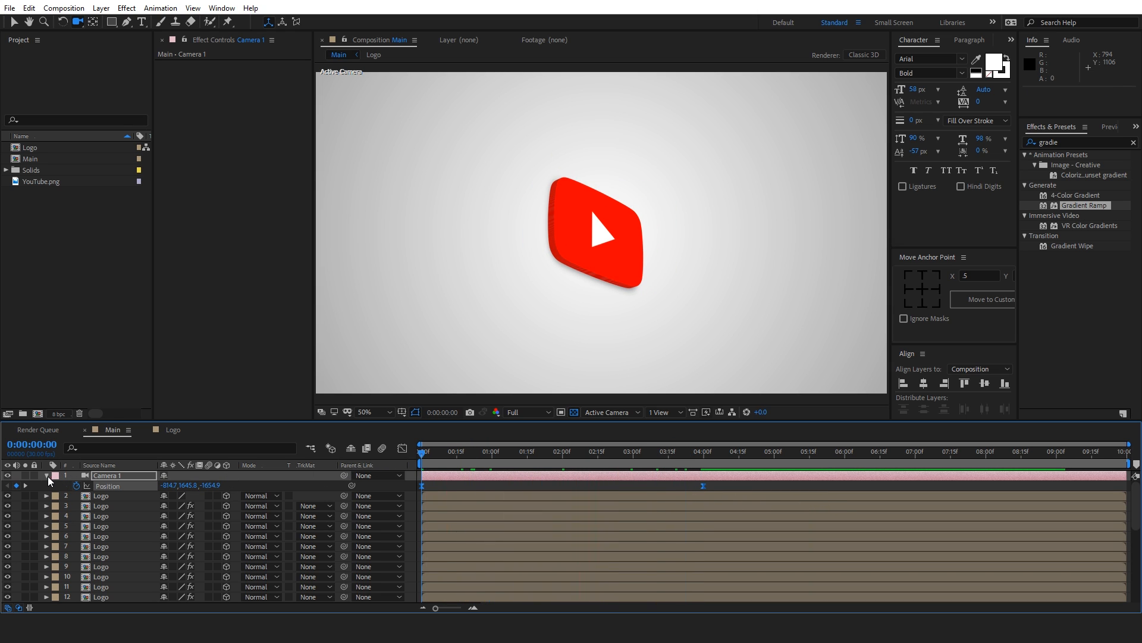
Apply CC Light Sweep to Logo: Edge Thickness 4, Sweep Intensity 75, Edge Intensity 80, wider Width
left_click(46, 485)
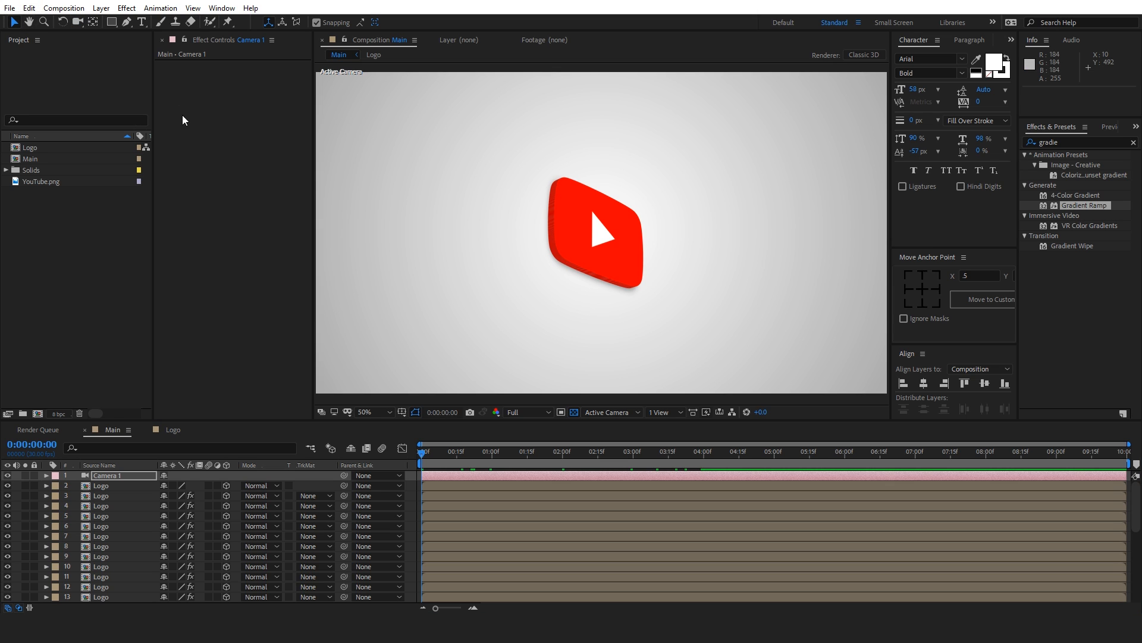
left_click(102, 486)
type("cc ligh")
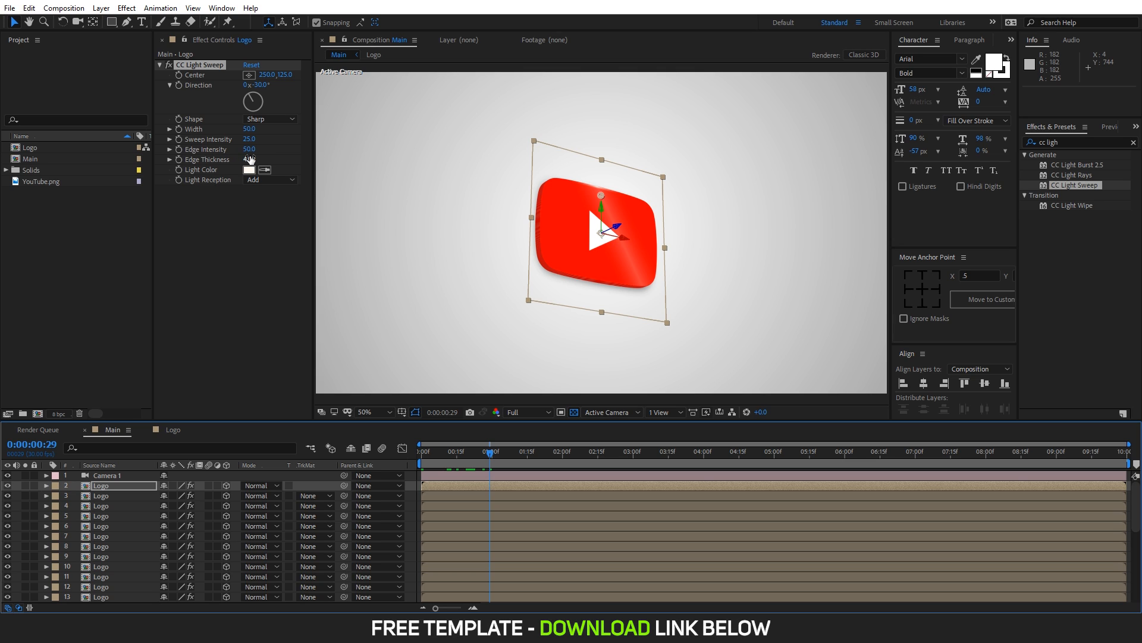
left_click(249, 149)
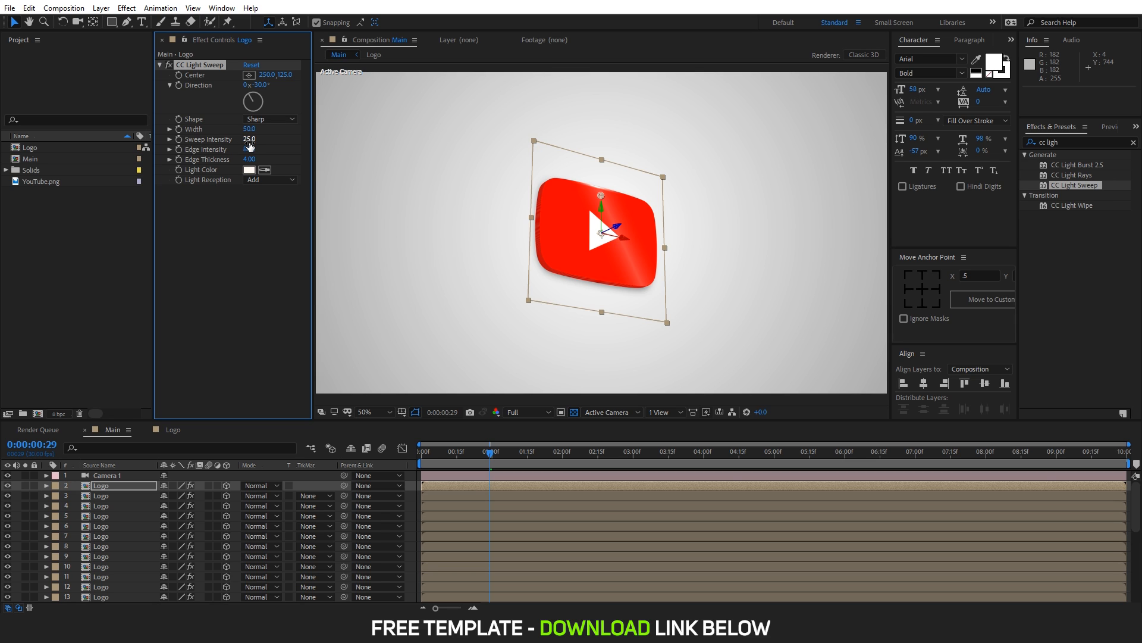
left_click_drag(250, 139, 270, 140)
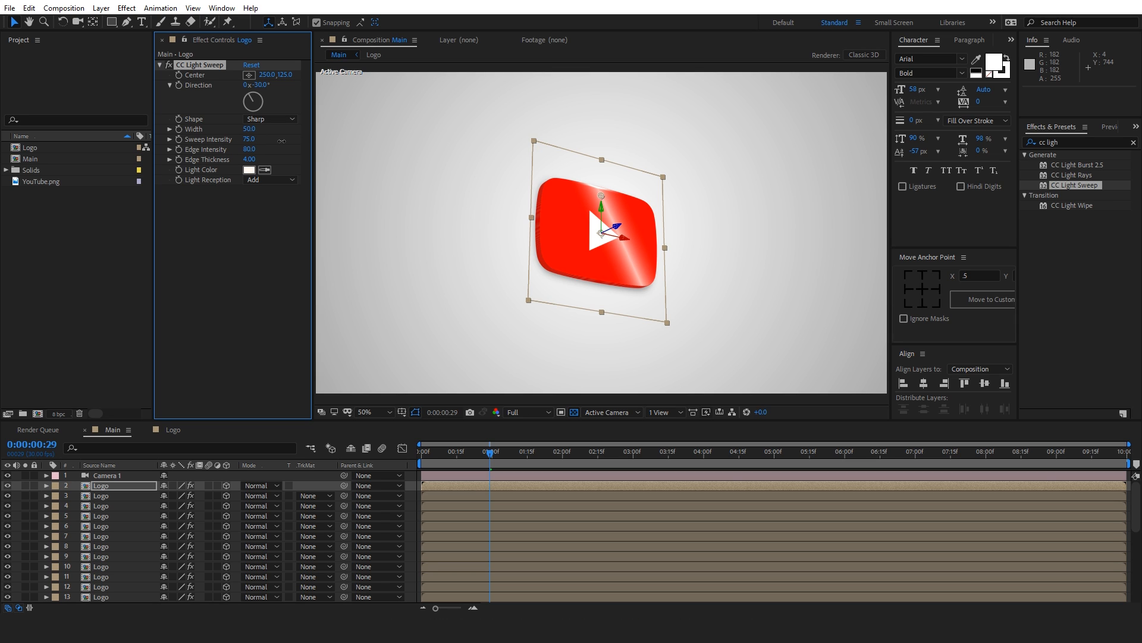
left_click_drag(250, 129, 265, 129)
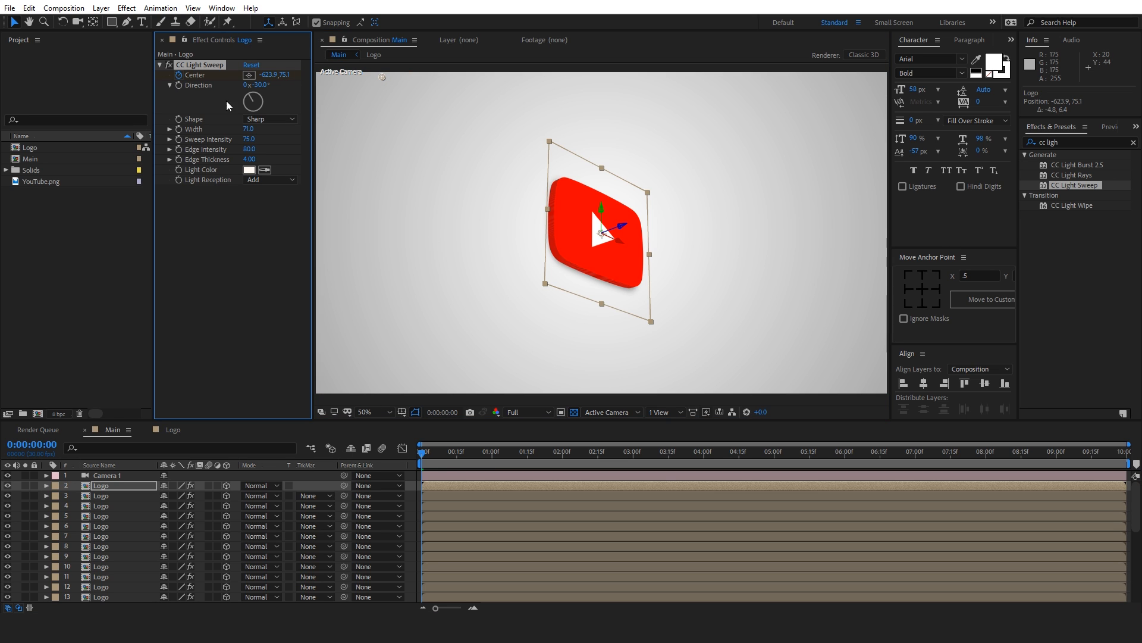
Keyframe the Light Sweep Center around three to four seconds and preview the shine crossing
left_click(629, 451)
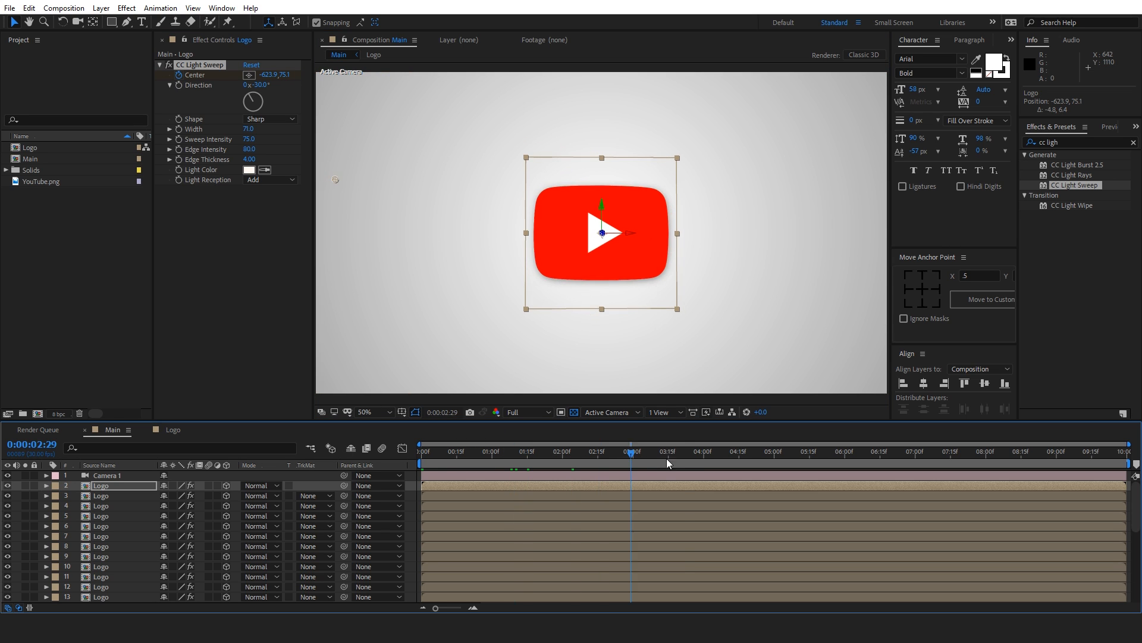
left_click(703, 451)
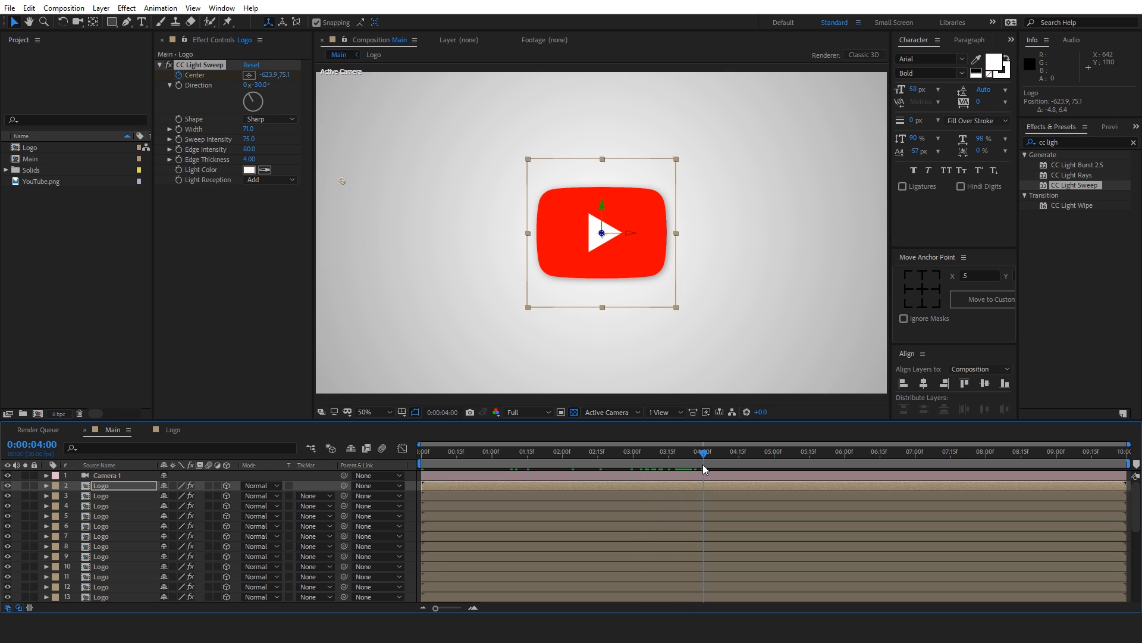
mouse_move(340, 184)
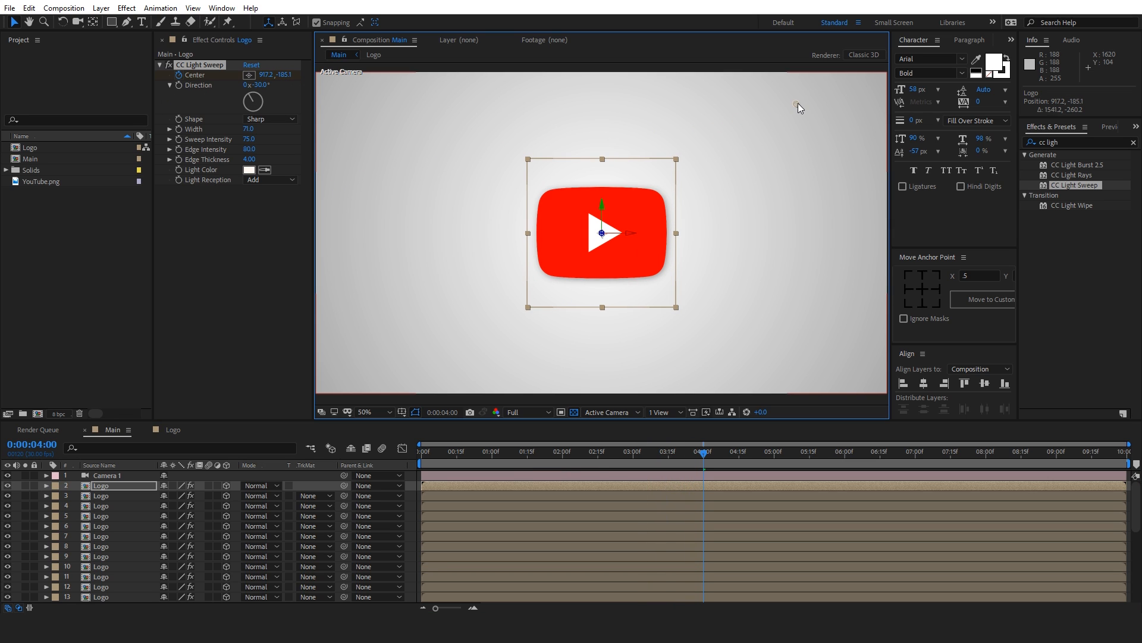
key("Space")
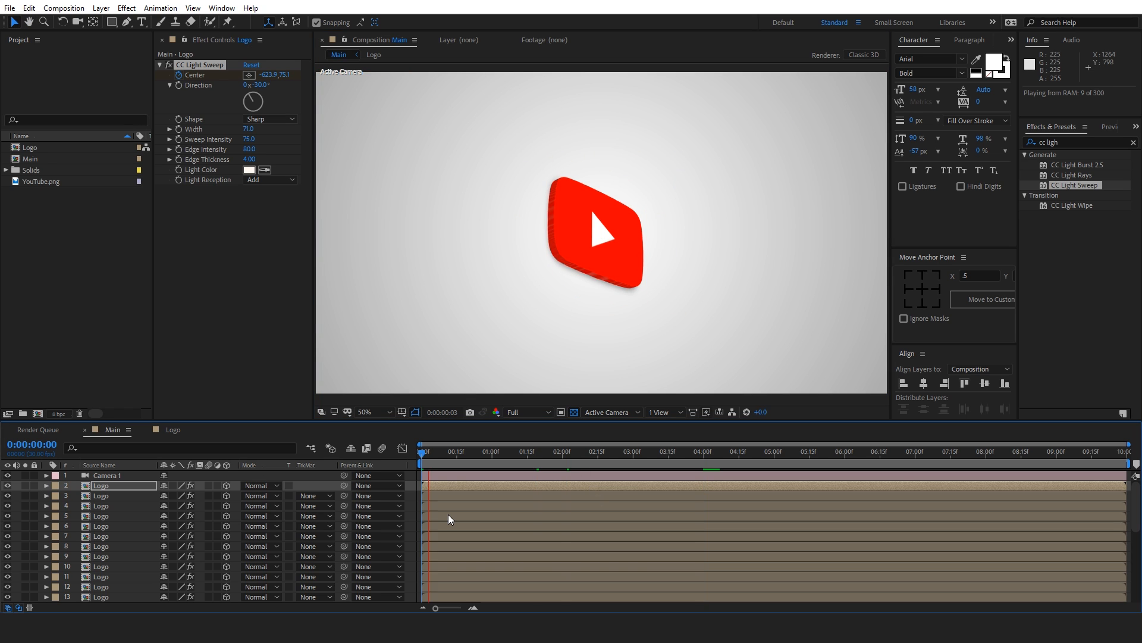
key("Space")
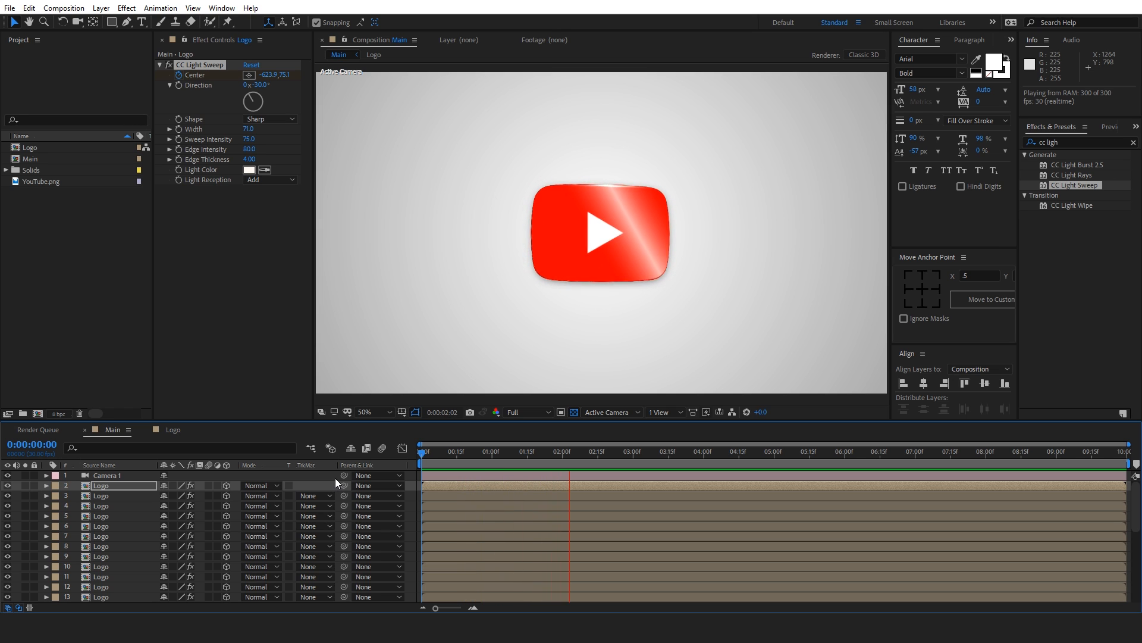
left_click(102, 486)
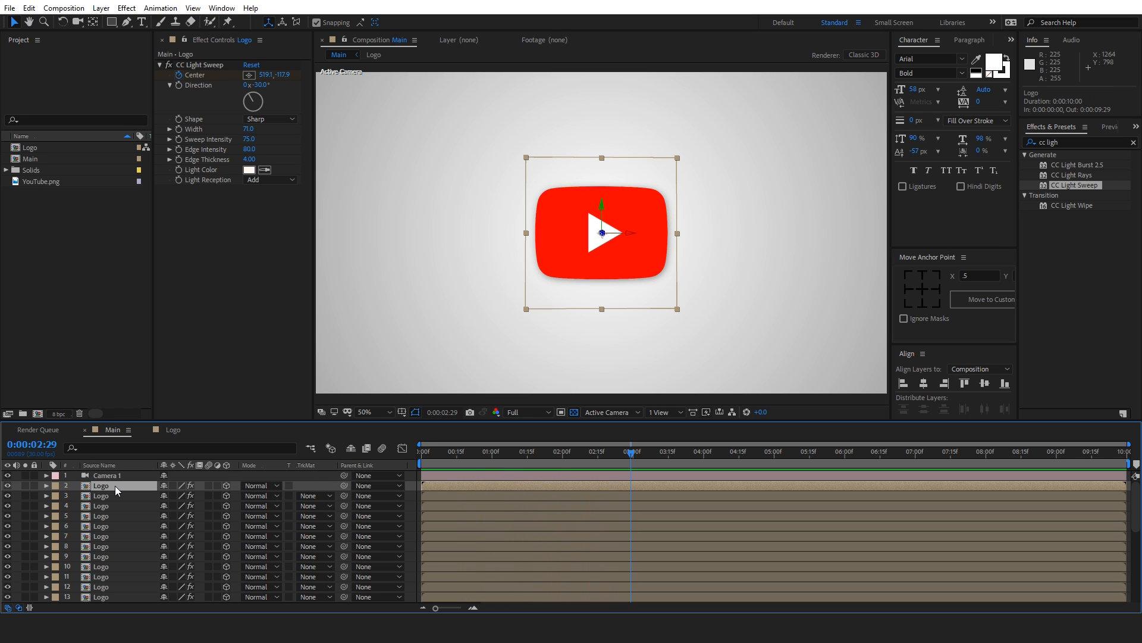
left_click(45, 485)
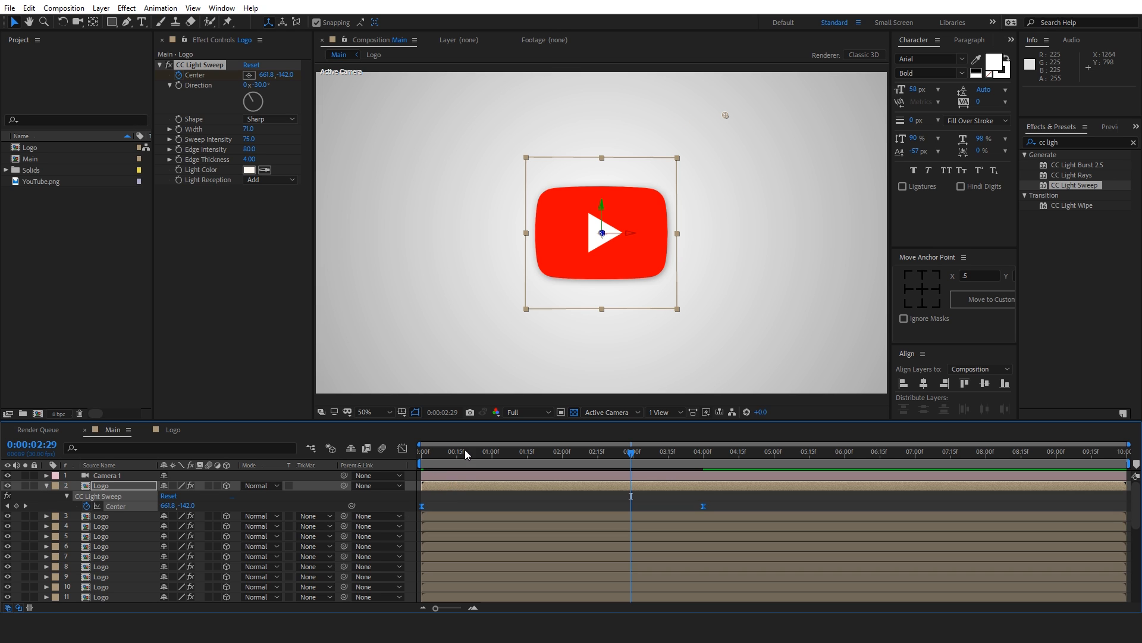
key("space")
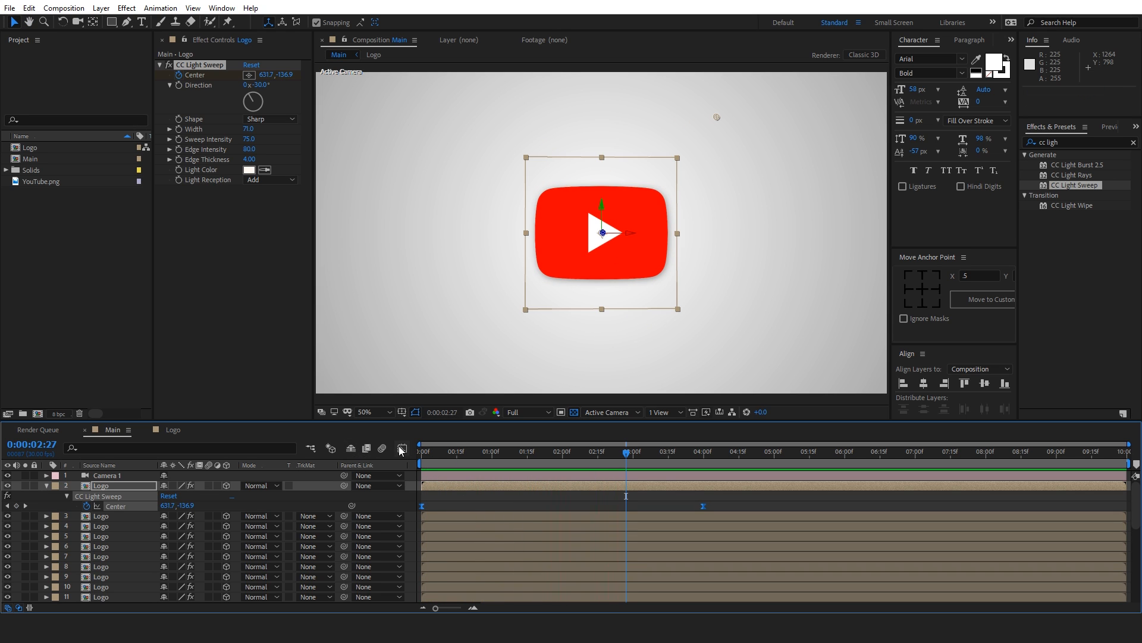
left_click(399, 449)
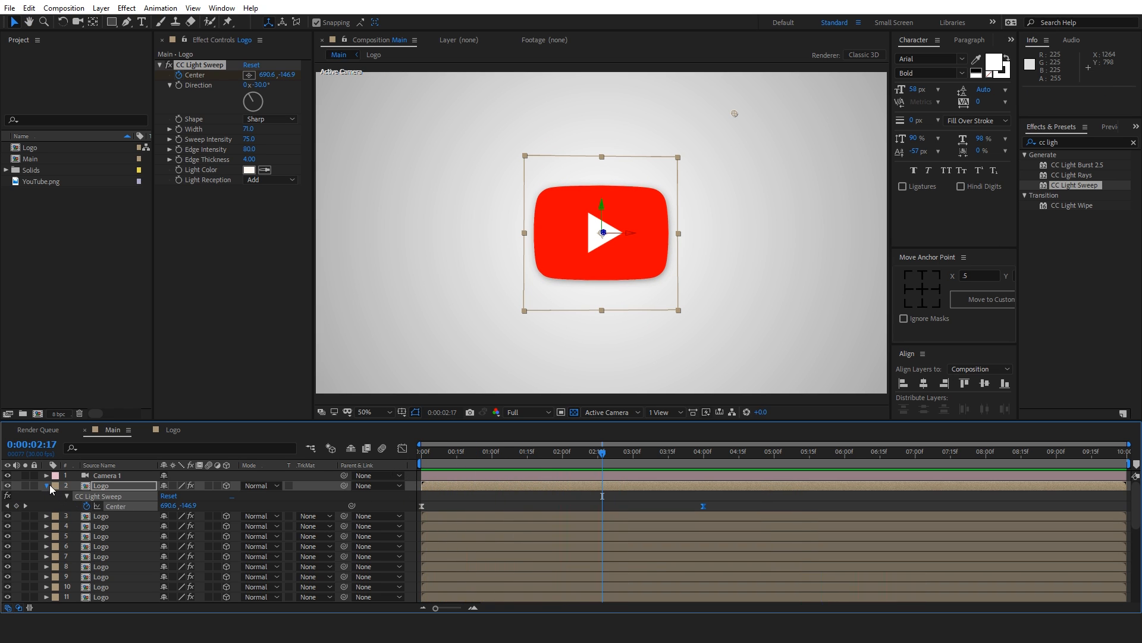
left_click(520, 451)
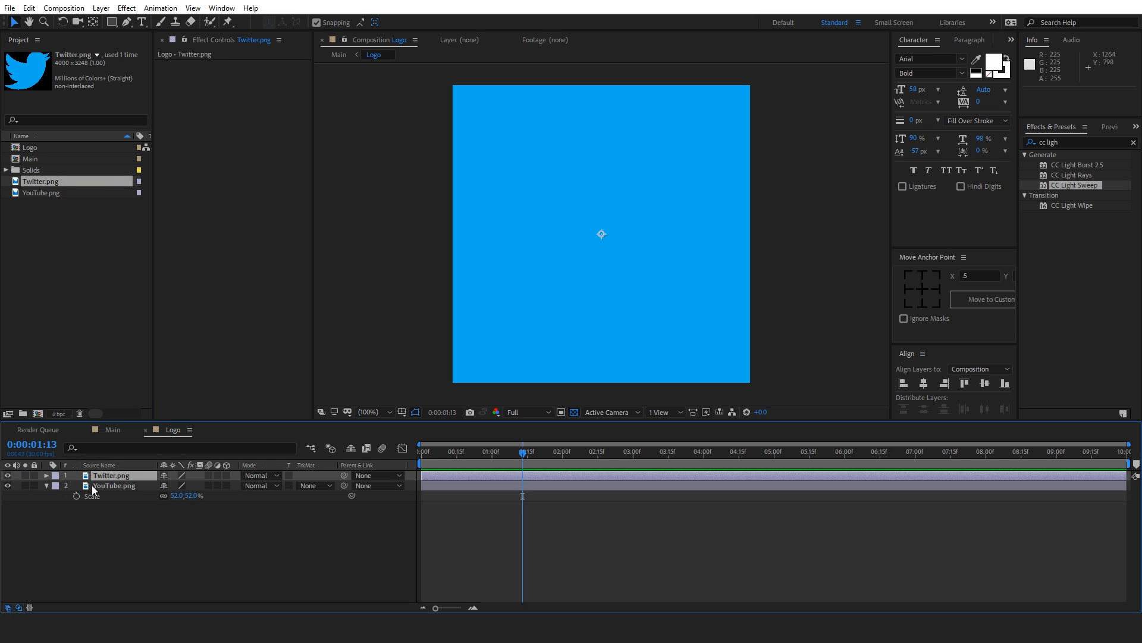
Use the scaled Twitter bird in place of YouTube in Logo, then preview the extruded bird in Main
left_click(111, 475)
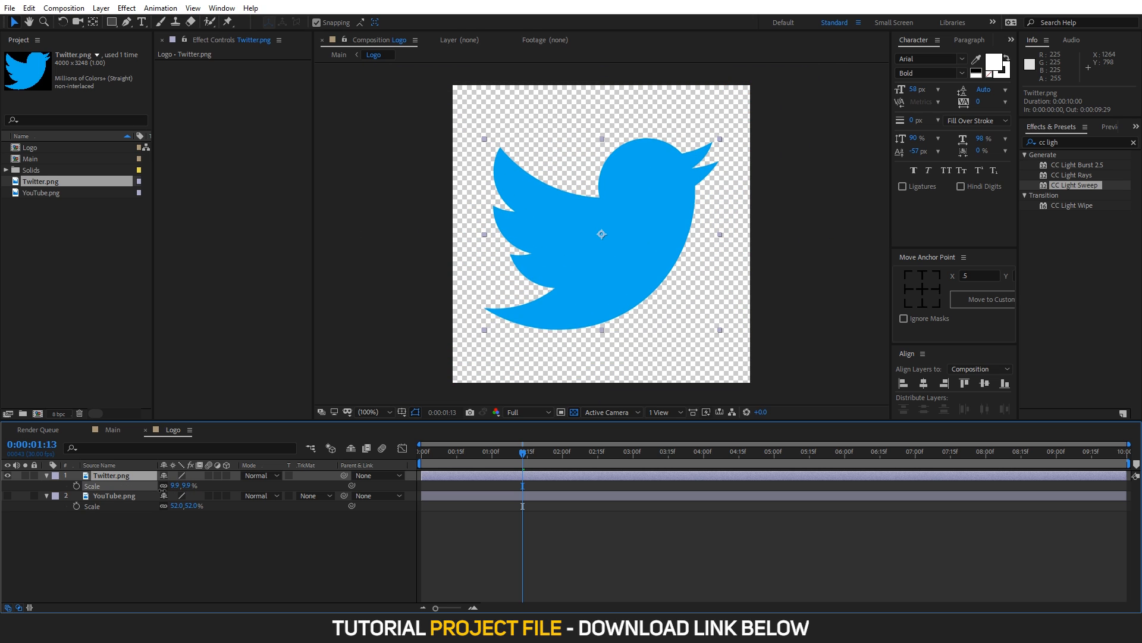
left_click(113, 429)
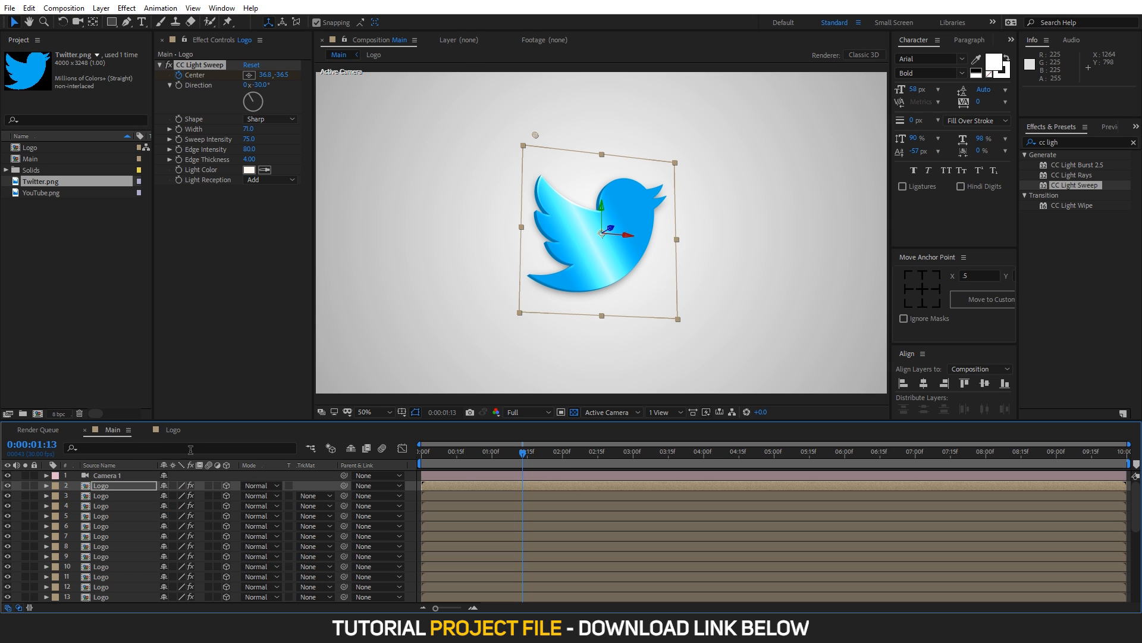
key("space")
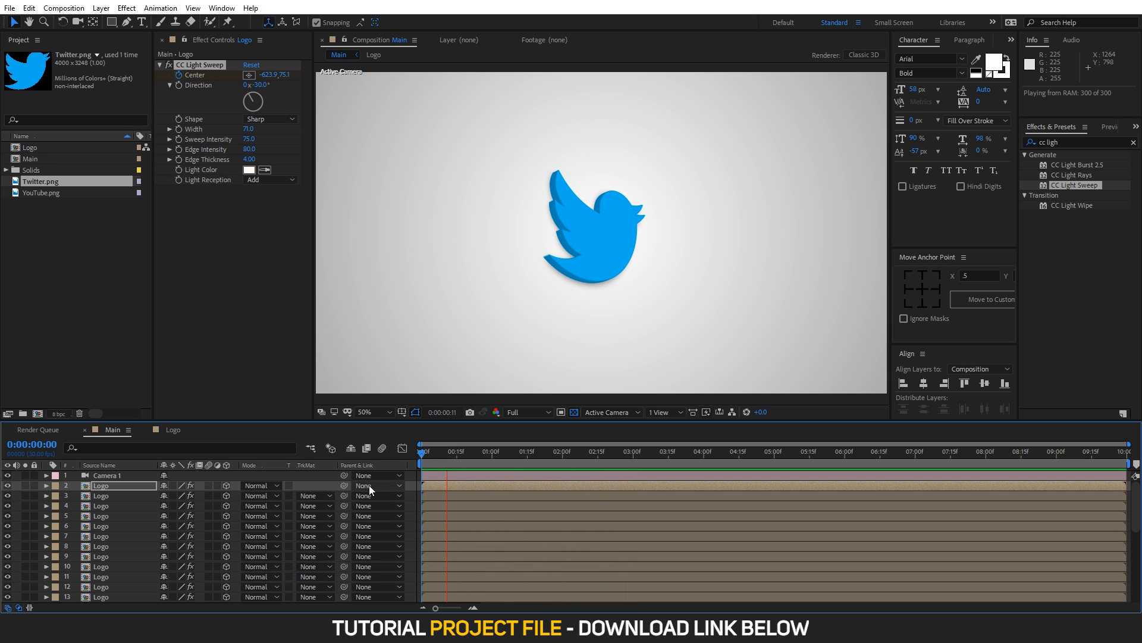
left_click(577, 451)
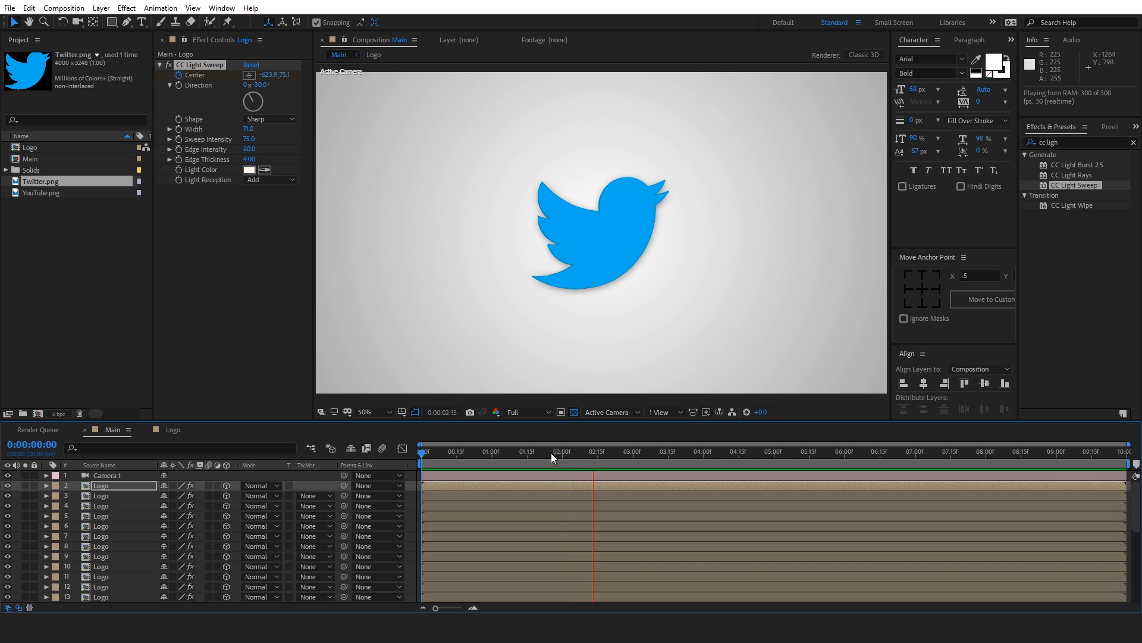
left_click(565, 451)
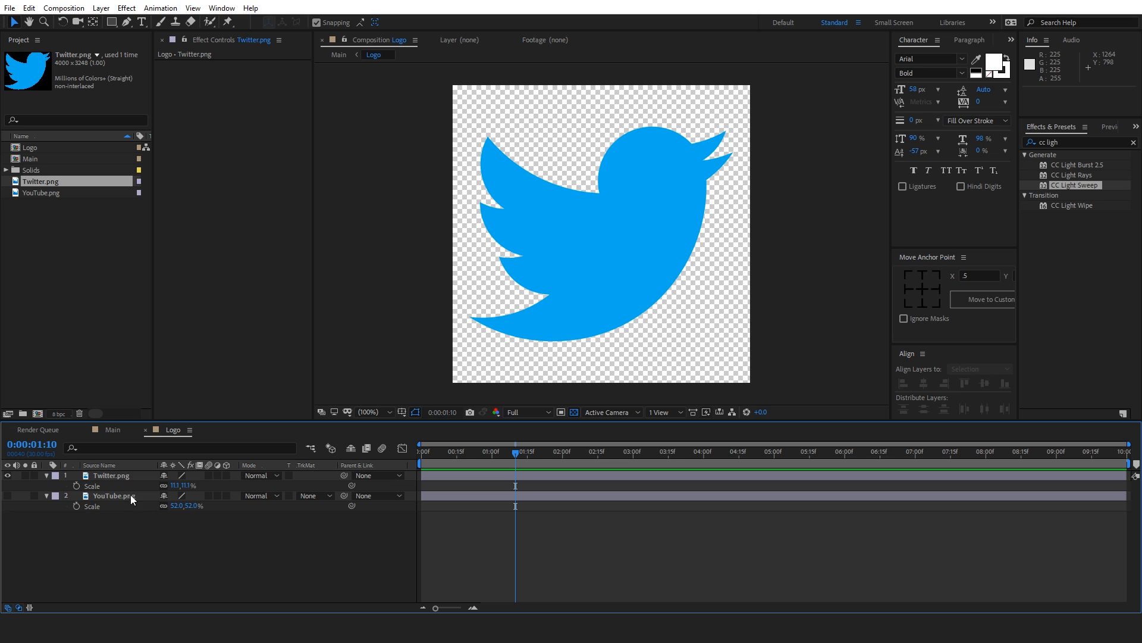
Keyframe Twitter.png Scale from 0% to about 111% and preview the bird growing in
left_click(111, 475)
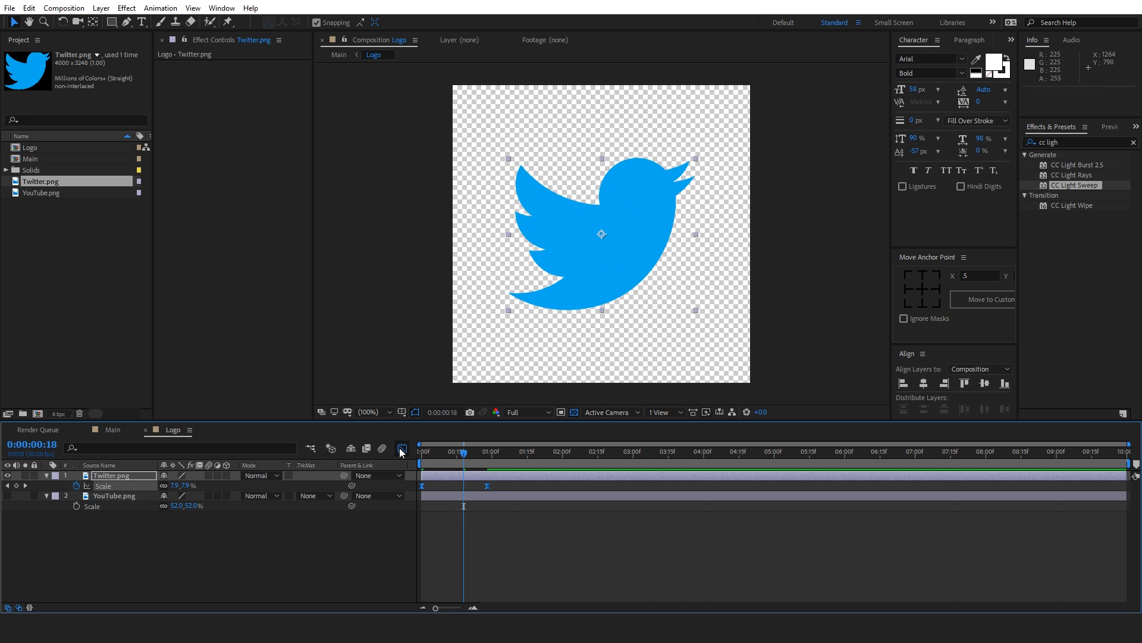
left_click(402, 448)
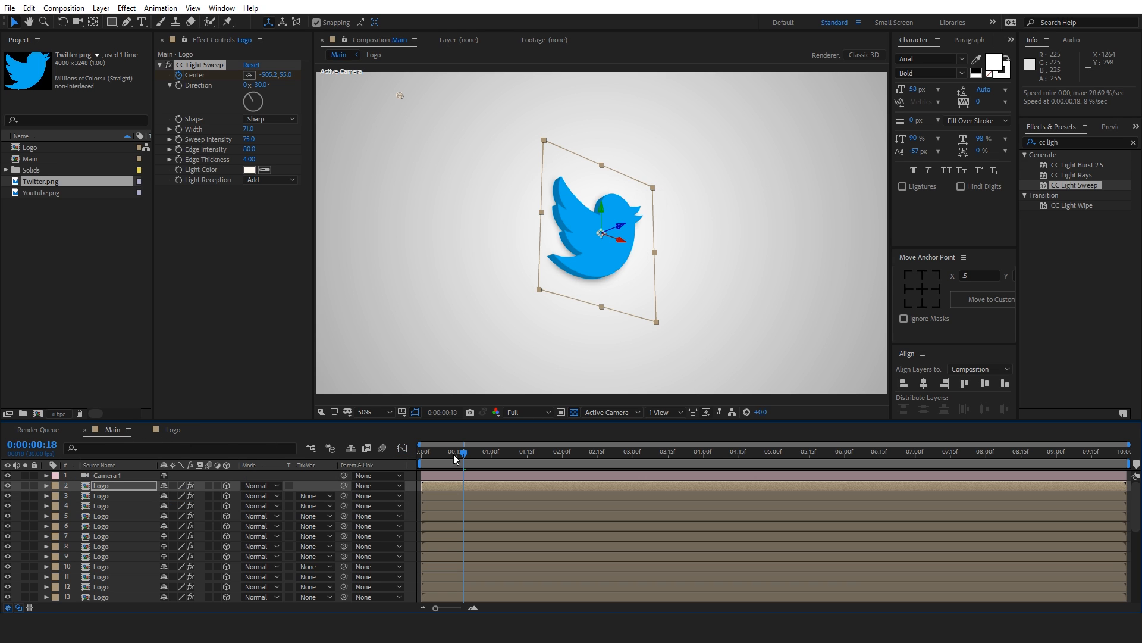
key("Space")
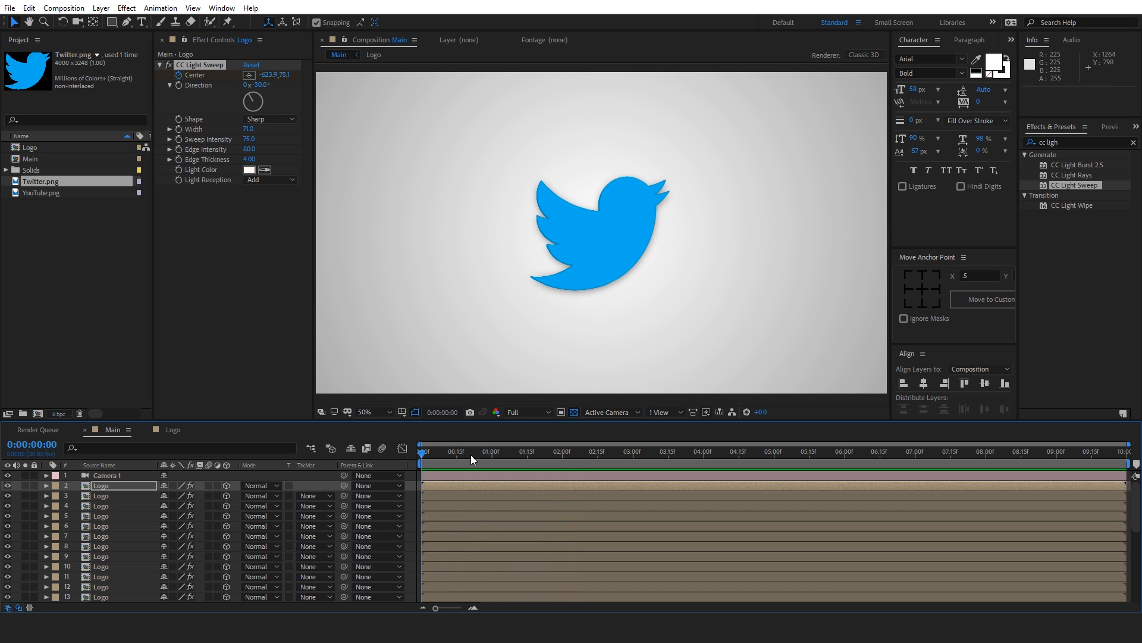
key("Space")
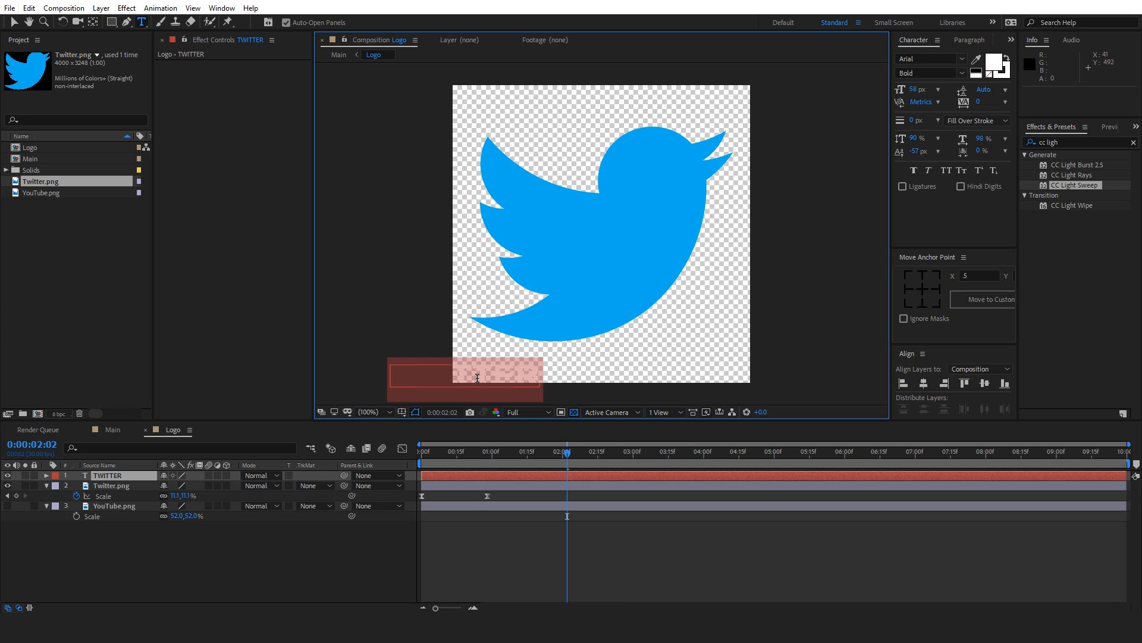
Place TWITTER text horizontally centred below the bird, then check an early frame in Main
left_click(923, 383)
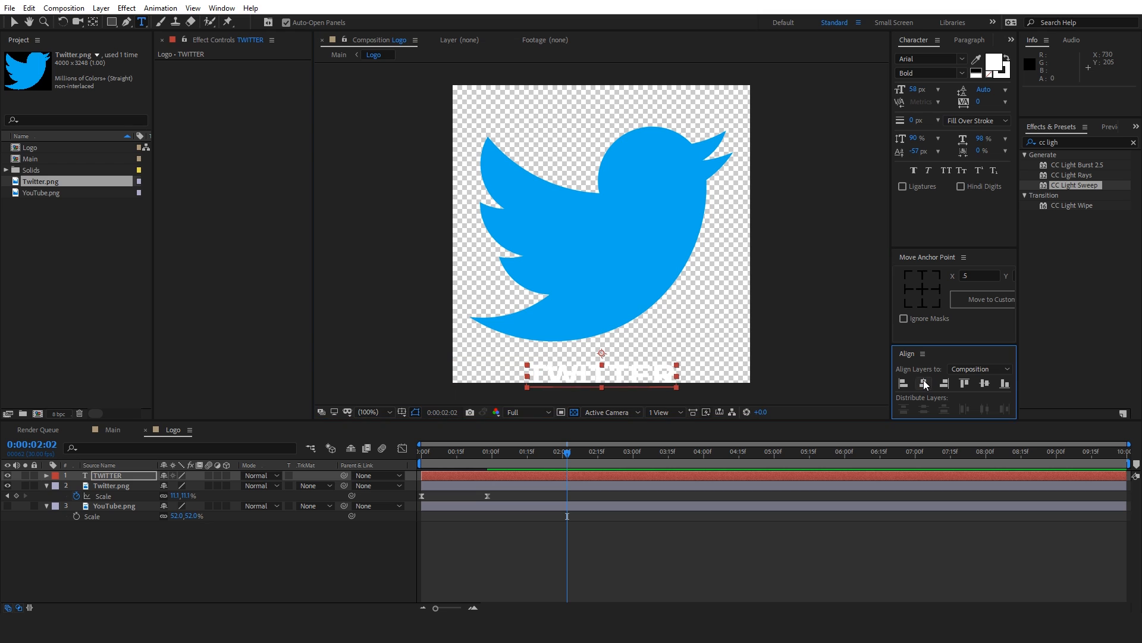
left_click(113, 485)
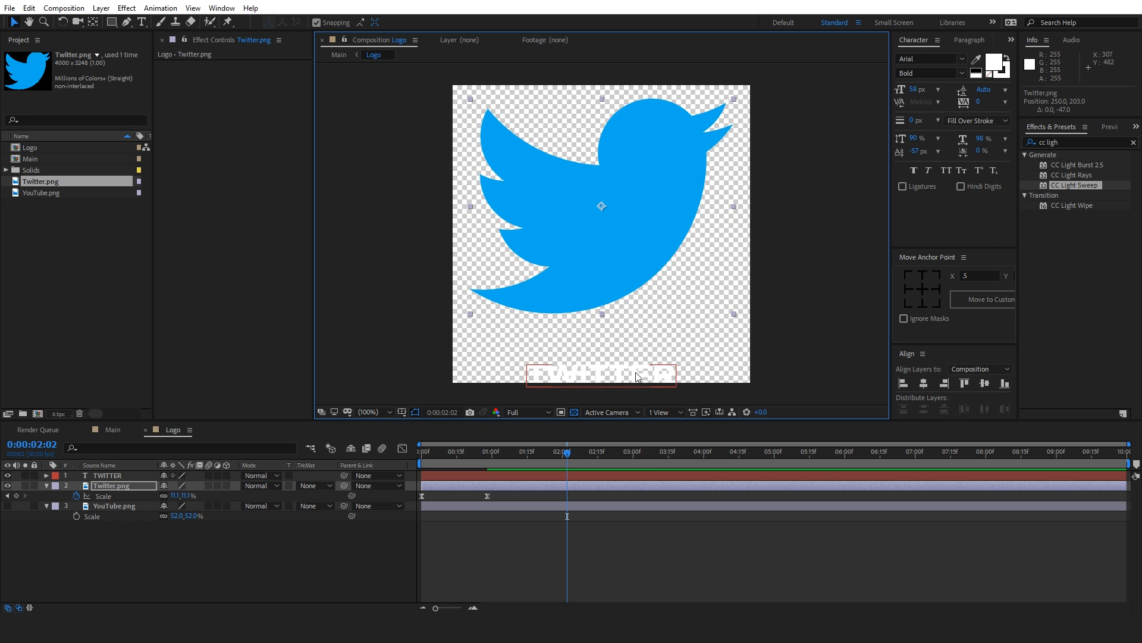
left_click(107, 475)
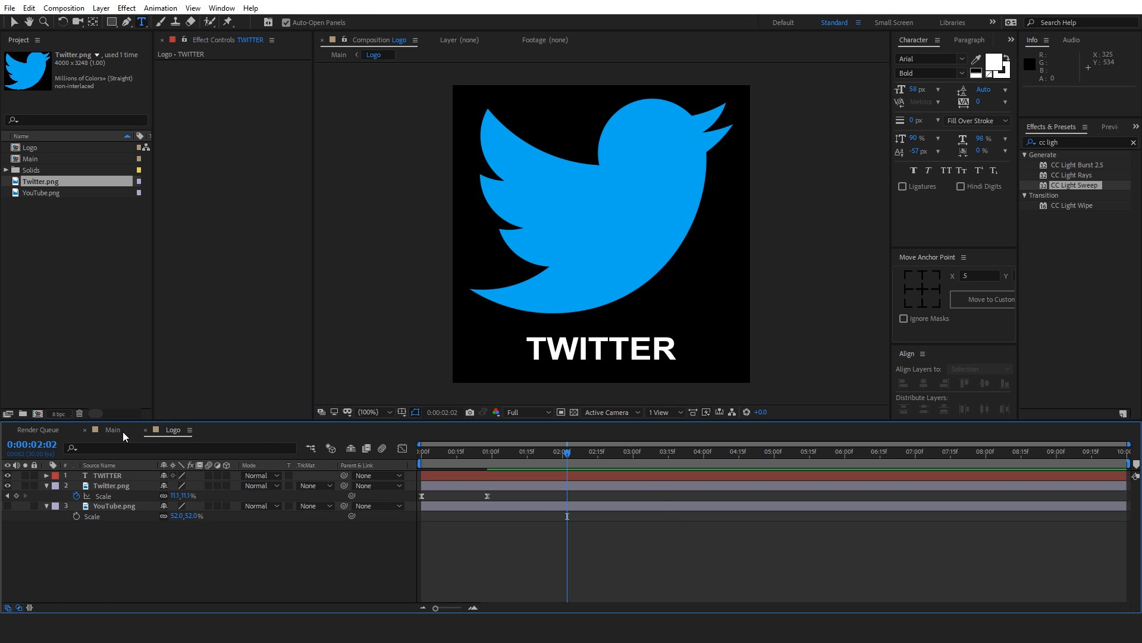
left_click(113, 429)
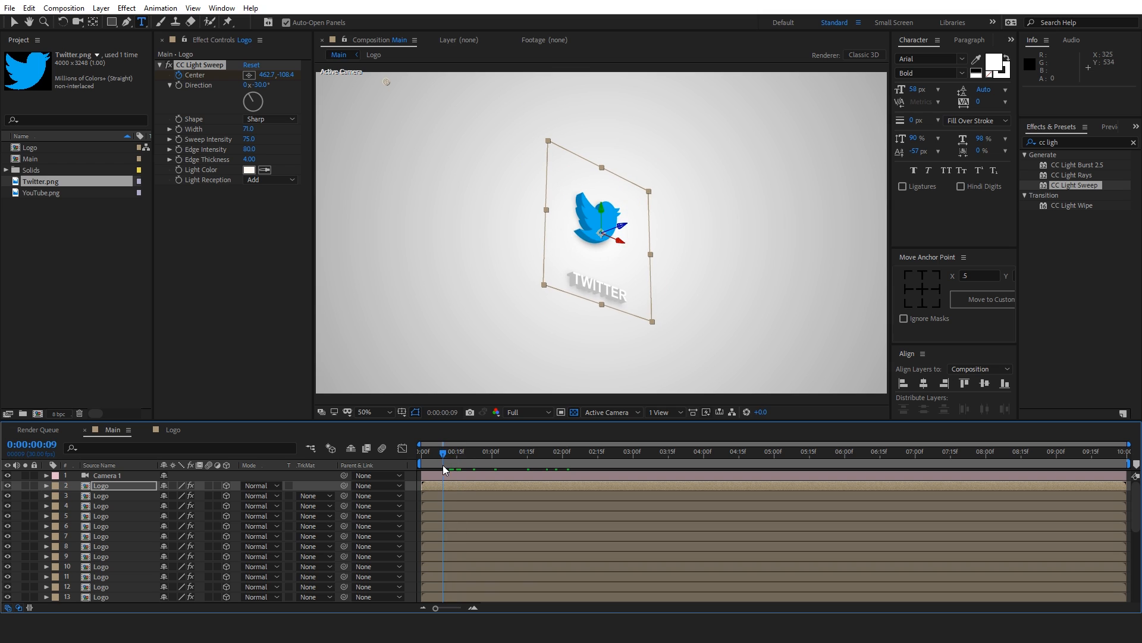
left_click(470, 452)
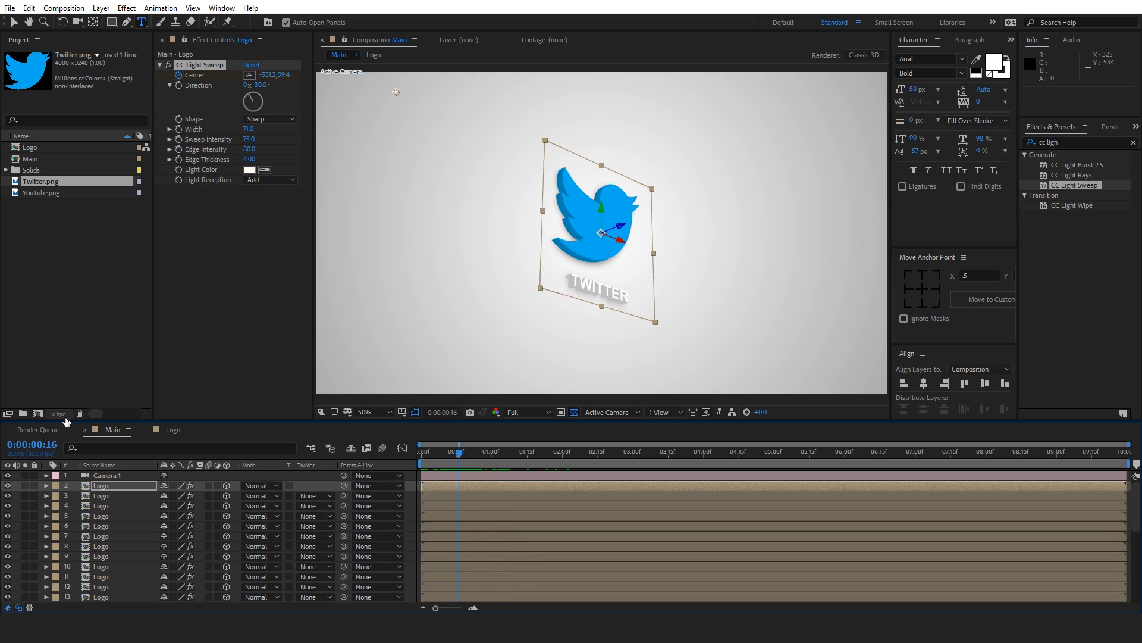
Paste Twitter.png's Scale keyframes onto the TWITTER text layer and preview both in Main
left_click(373, 54)
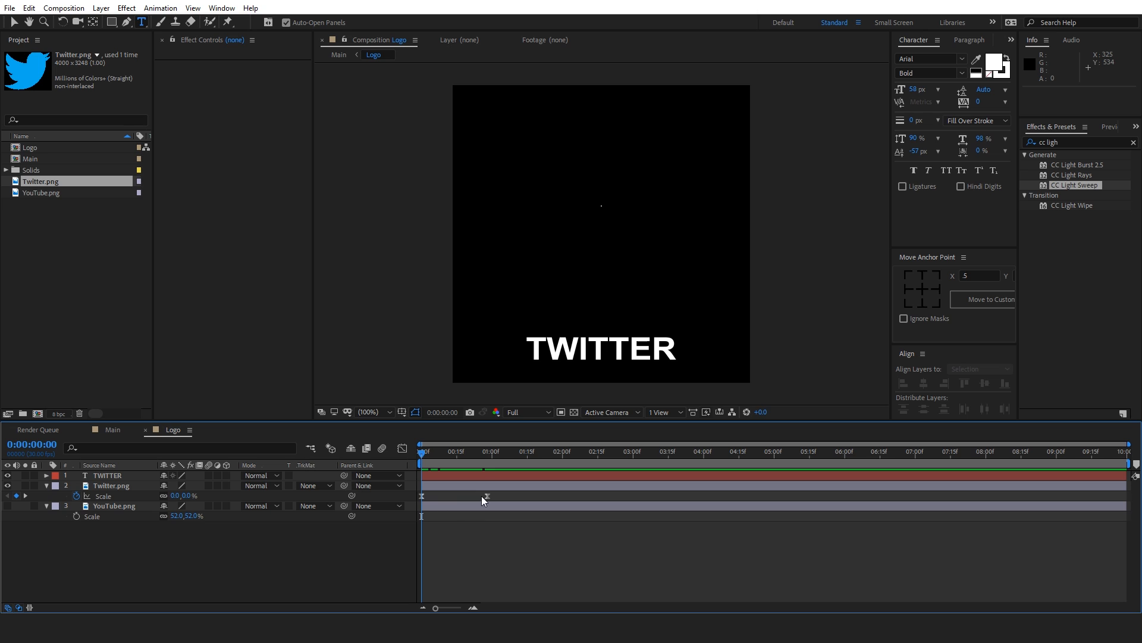
left_click(113, 486)
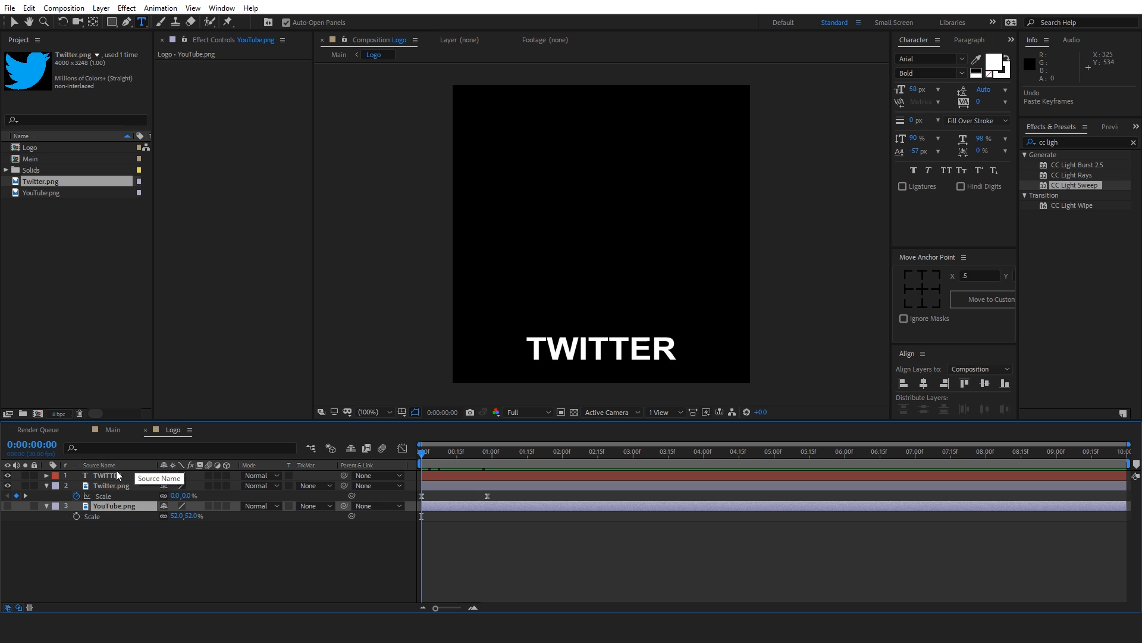
left_click(106, 475)
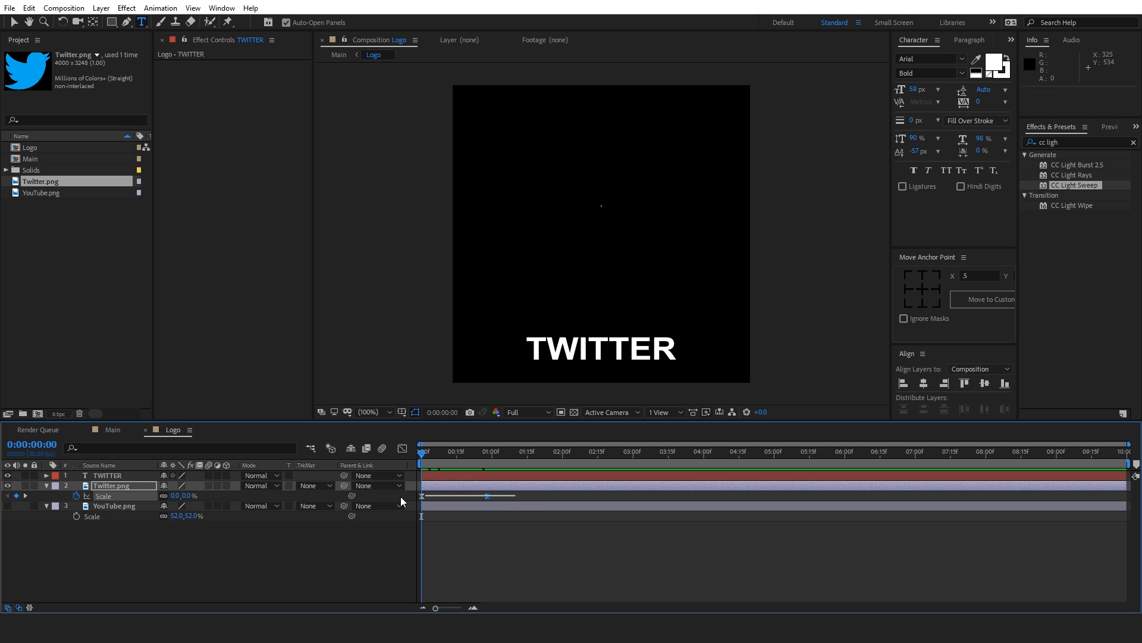
left_click(107, 475)
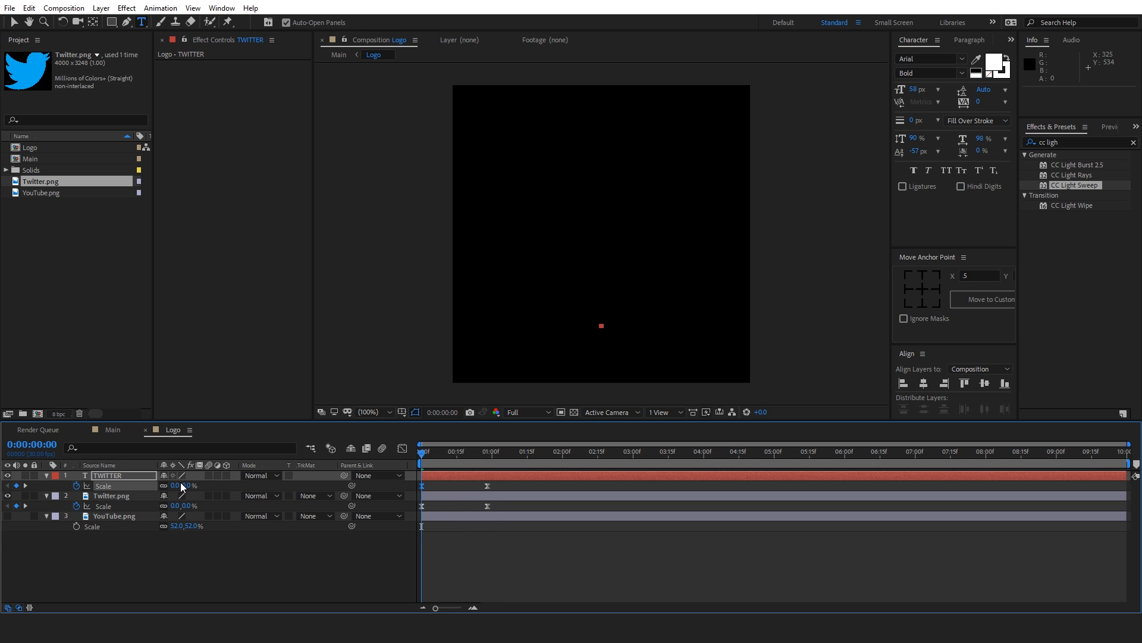
left_click(113, 429)
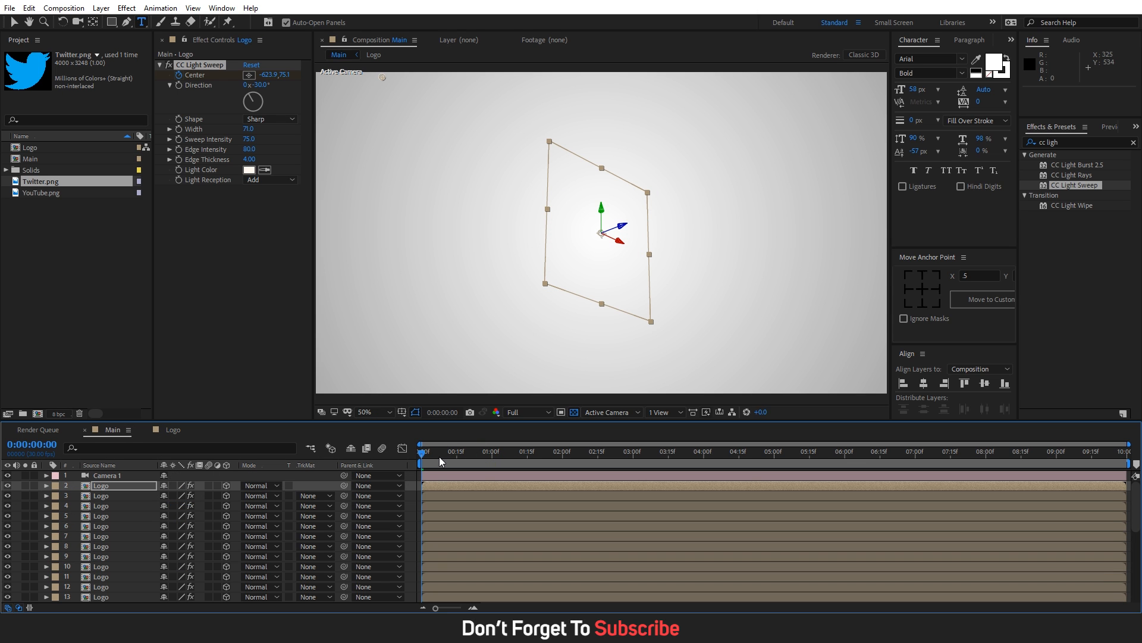
key("space")
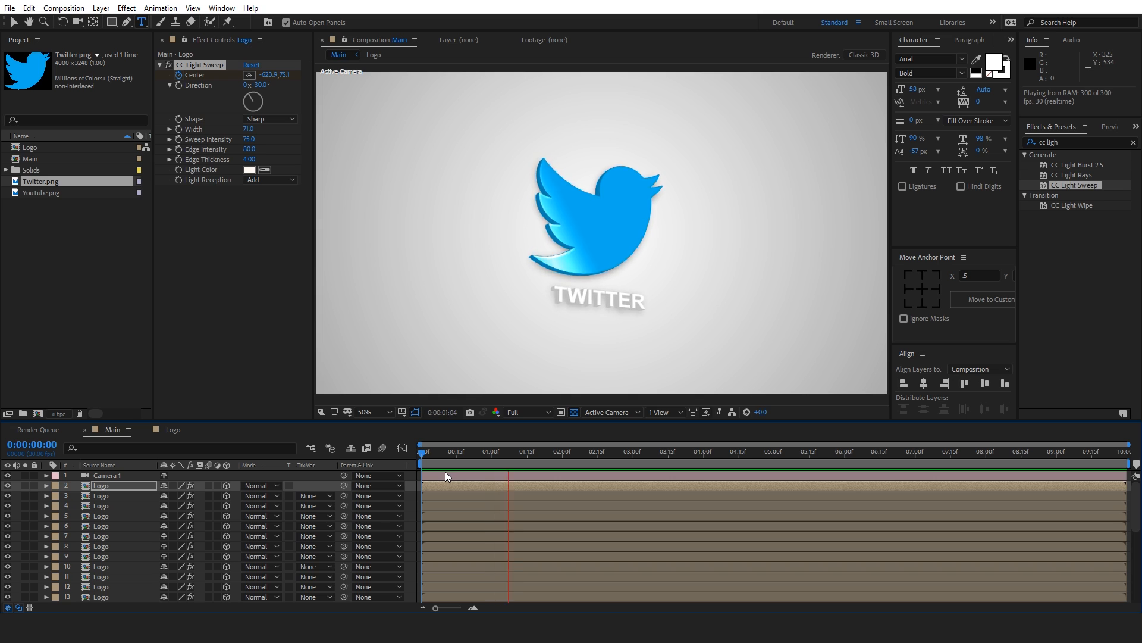
left_click(421, 451)
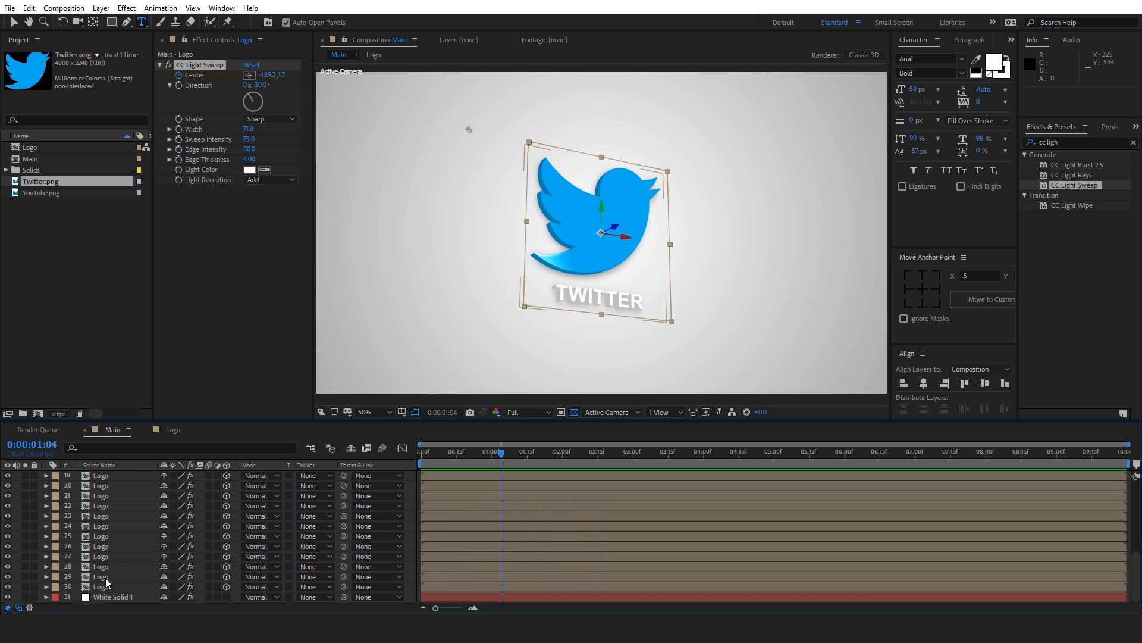
left_click(101, 587)
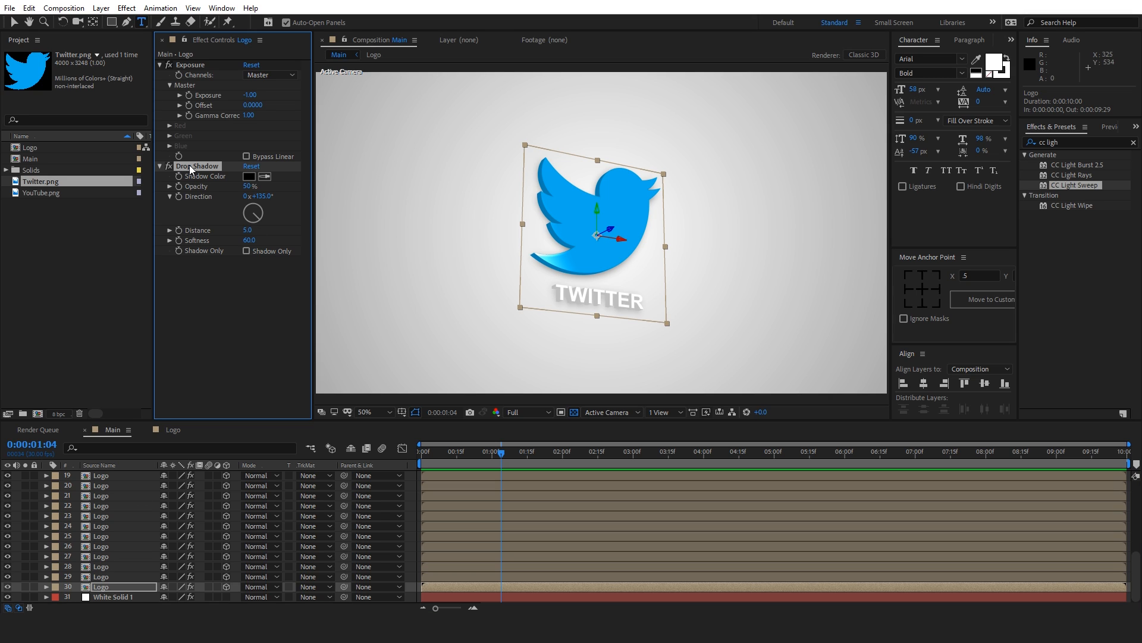
left_click(159, 166)
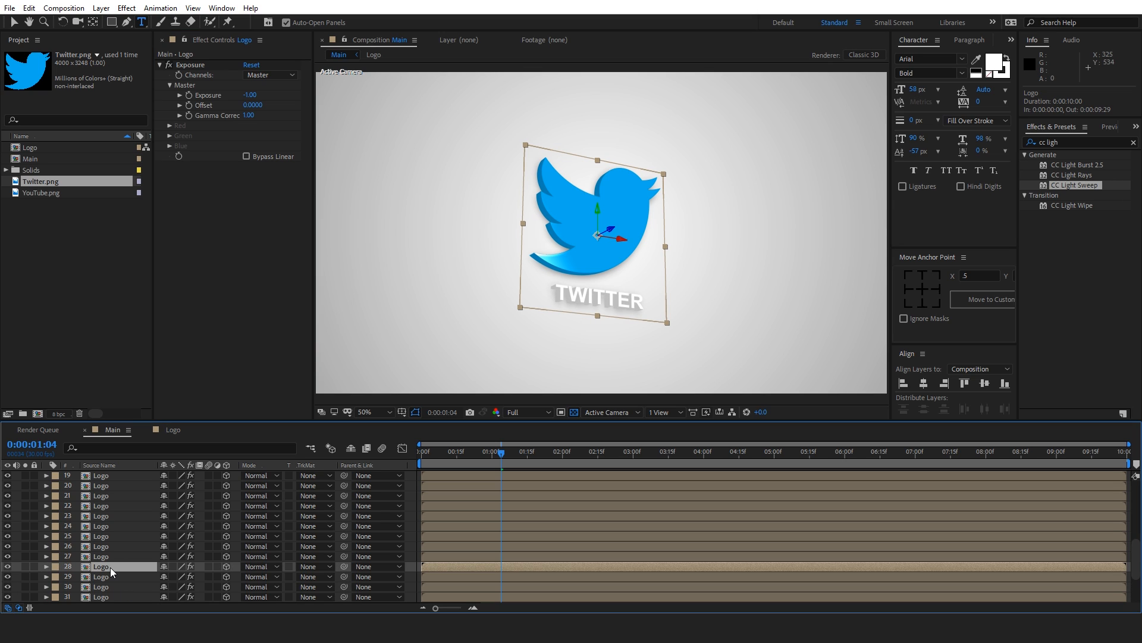
mouse_move(437, 502)
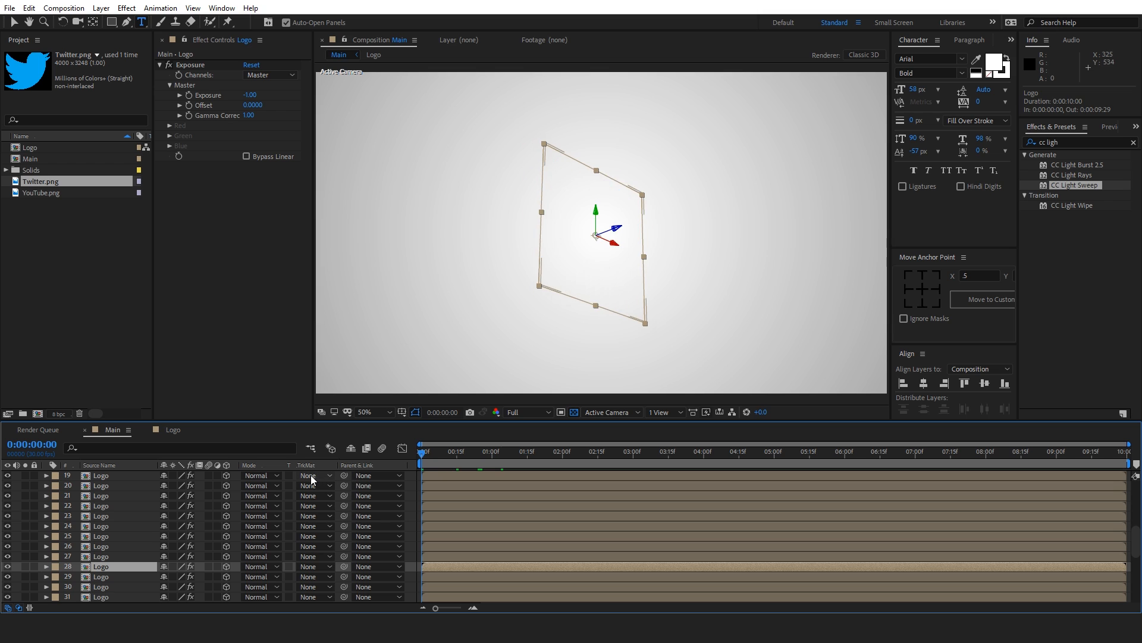
key("space")
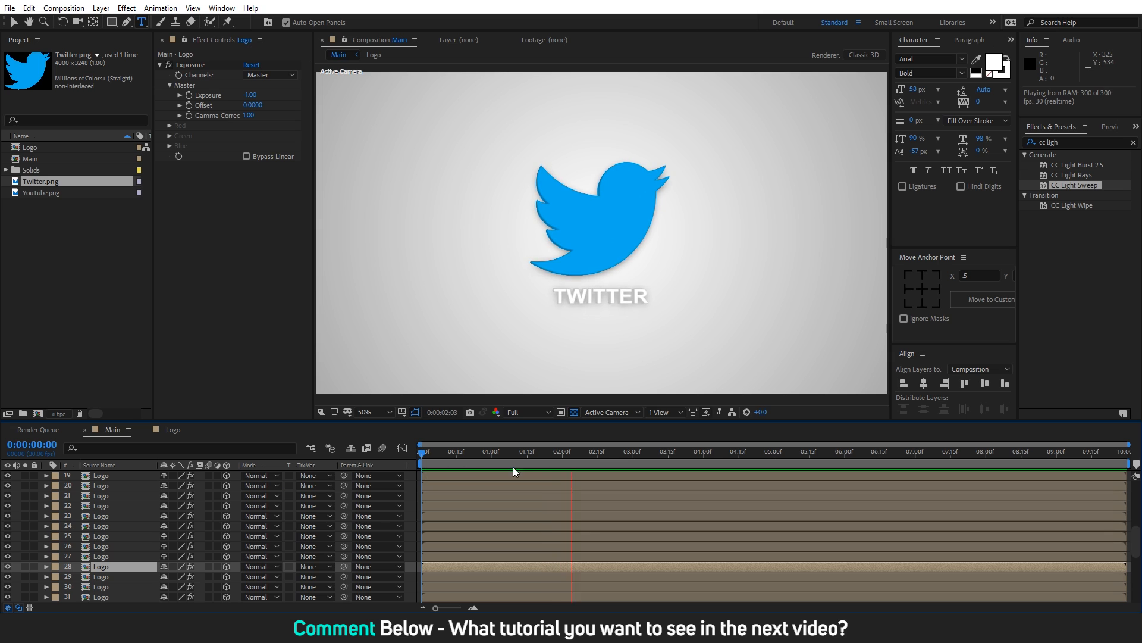
left_click(420, 451)
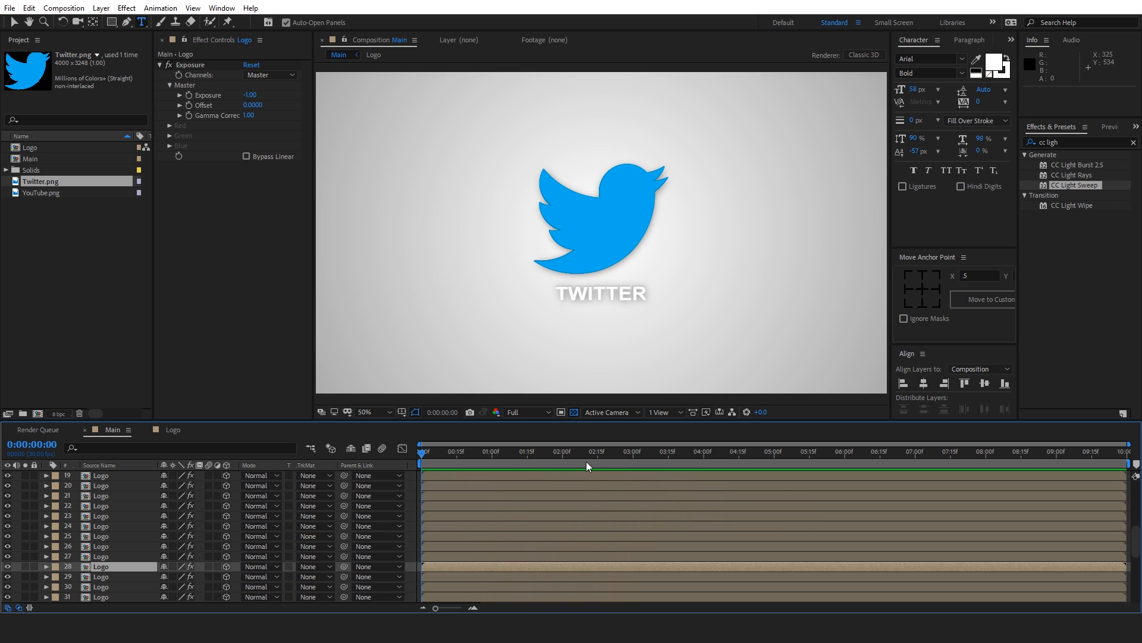
key("Space")
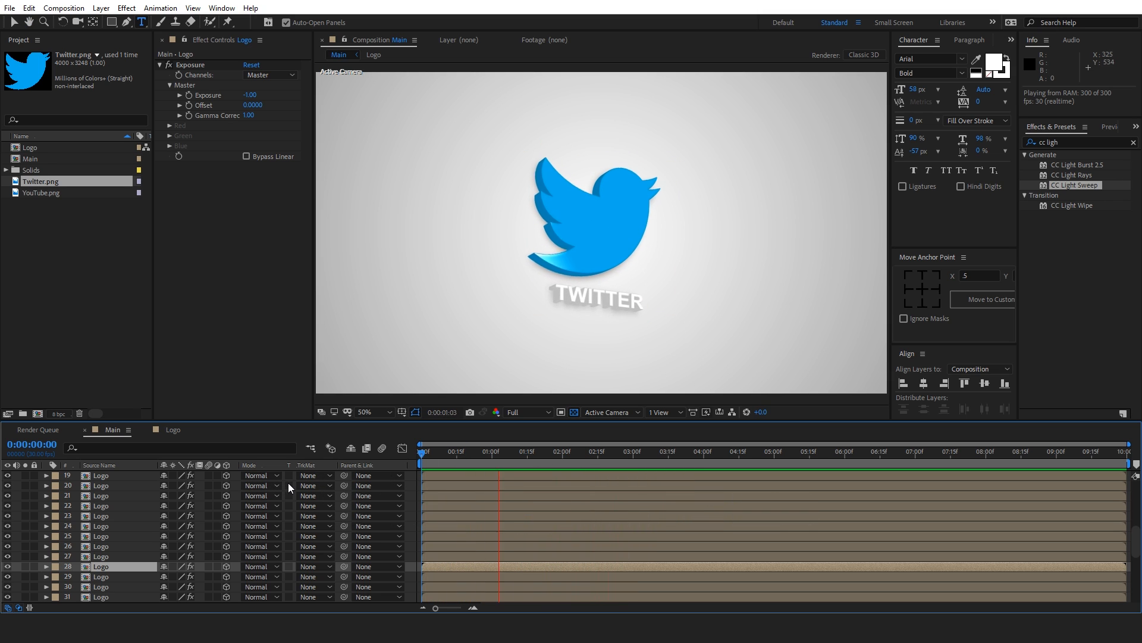